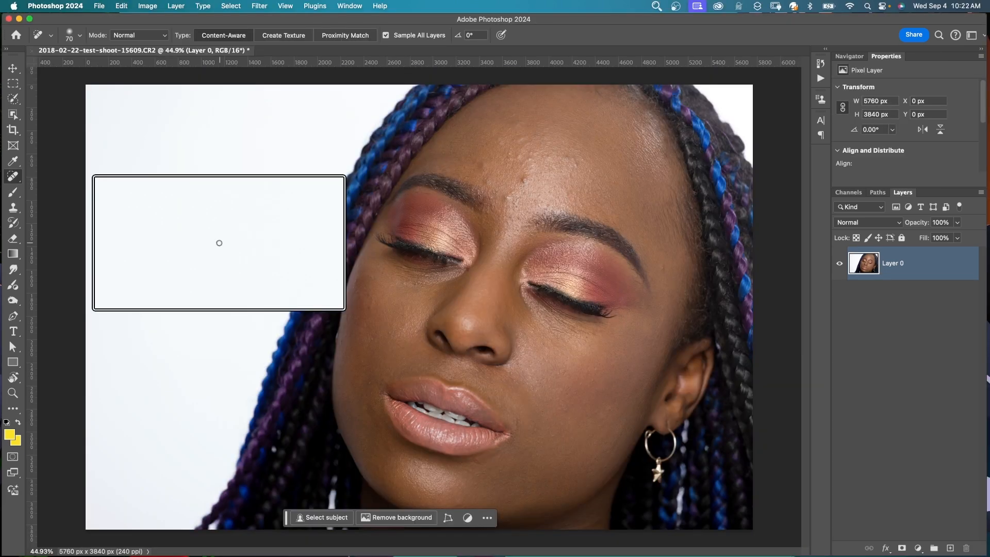
Step: Increase the Spot Healing Brush size from 70 to 125
drag(220, 243, 154, 151)
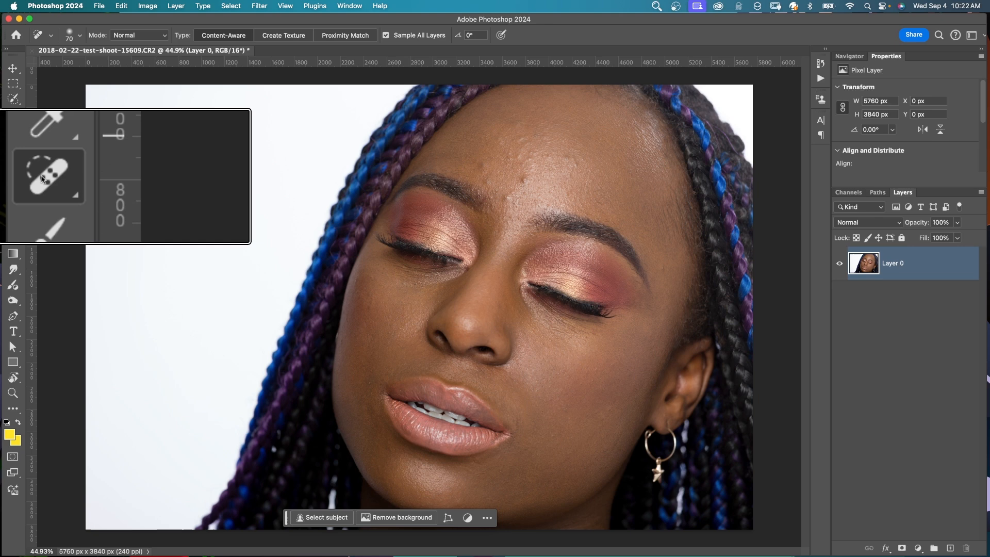
mouse_move(66, 182)
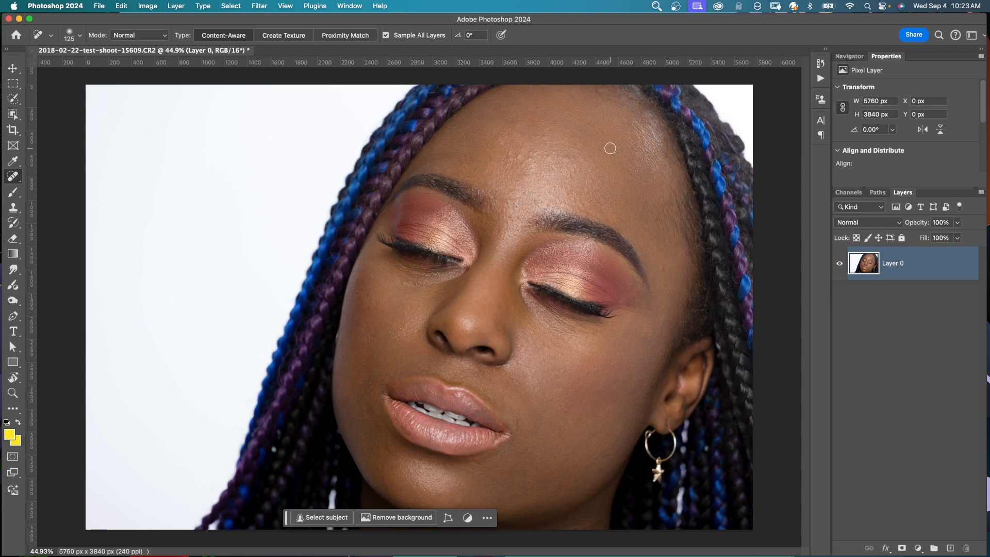
Step: Switch to the freehand Lasso Tool from the toolbar flyout
click(14, 97)
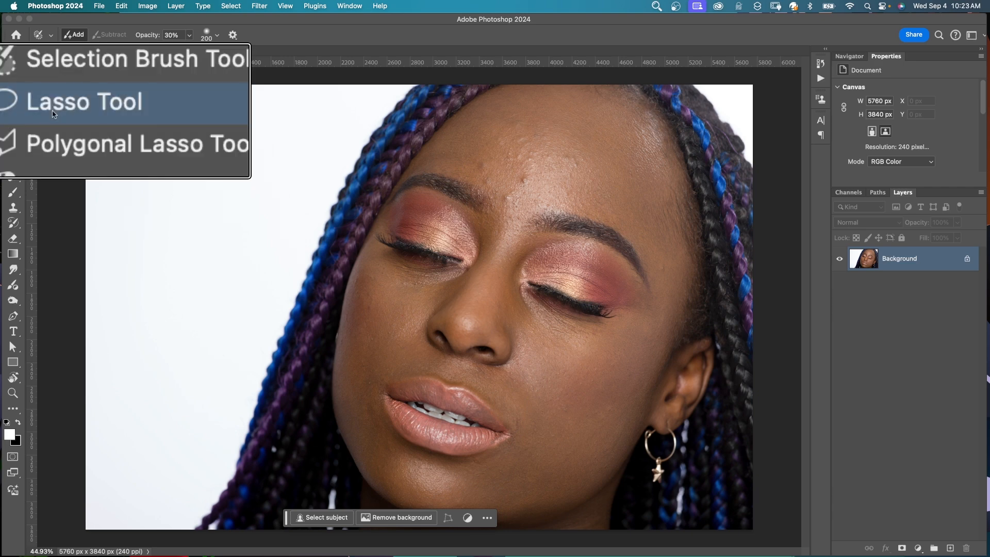
click(85, 102)
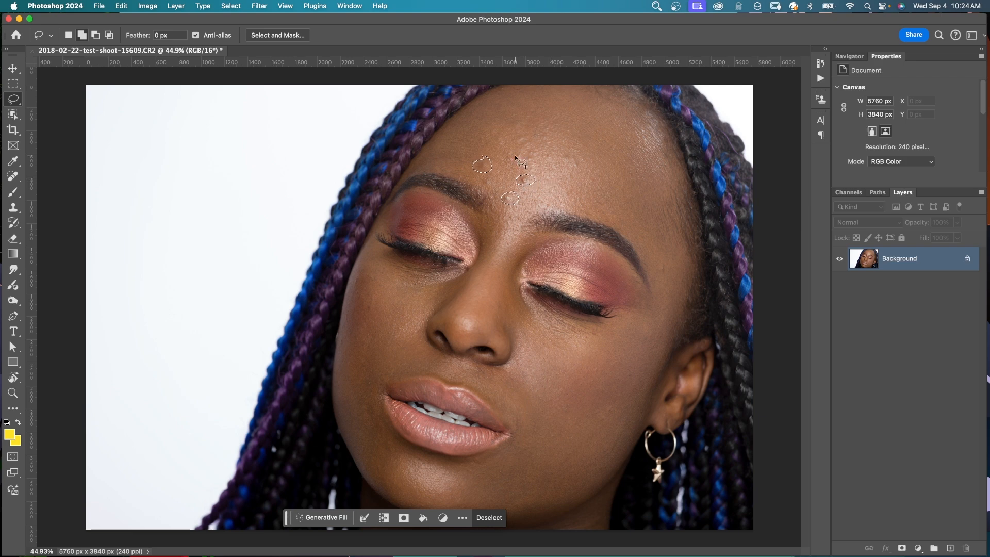
Step: Clear the lasso selection and brush a selection over the forehead blemishes
click(13, 98)
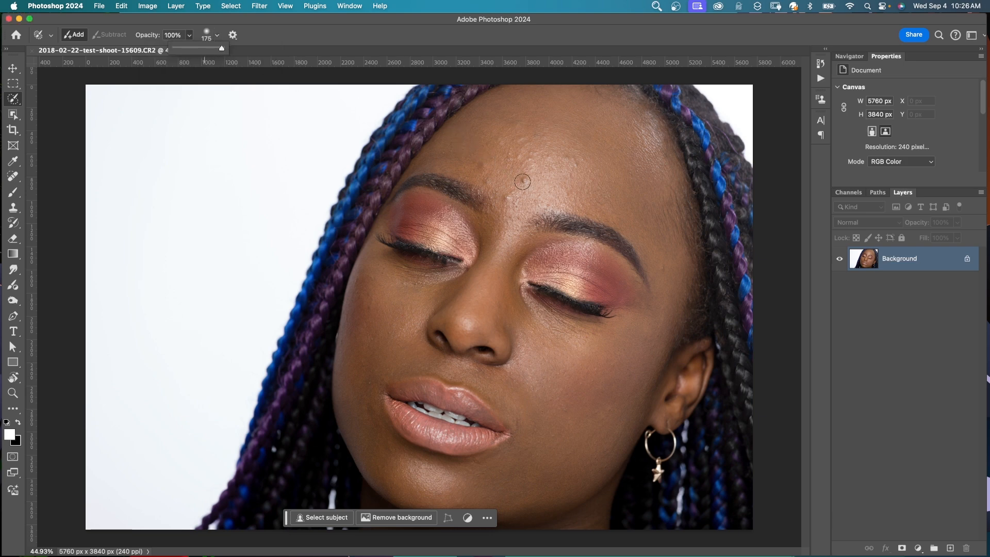
click(520, 182)
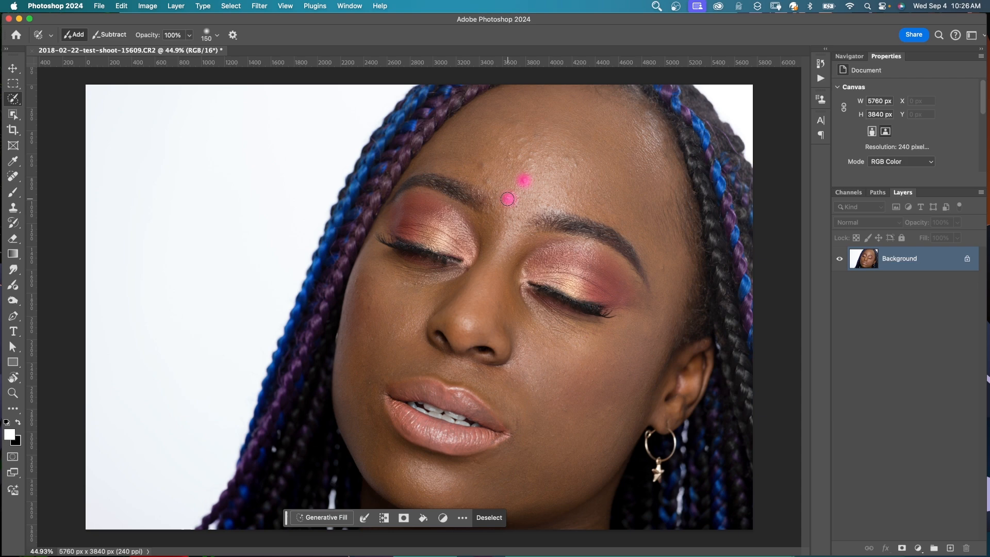
drag(509, 199, 537, 163)
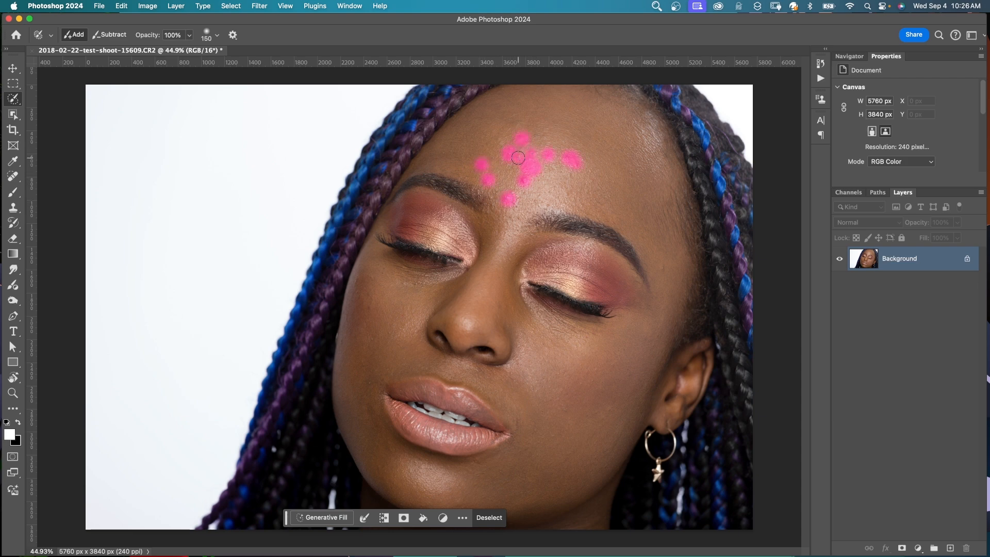
click(232, 36)
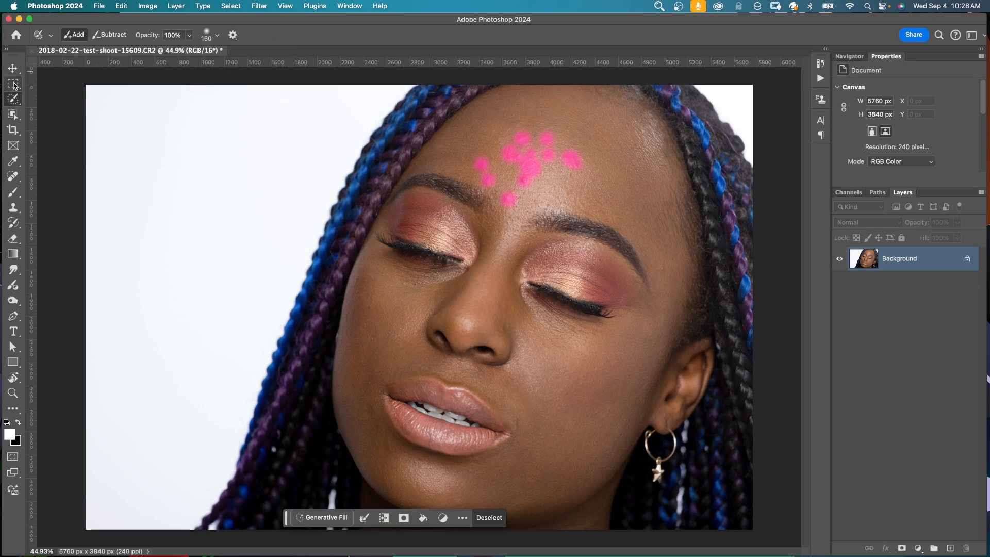
Step: Open and close Edit > Fill, then Generative Fill the blemishes with an empty prompt
click(121, 6)
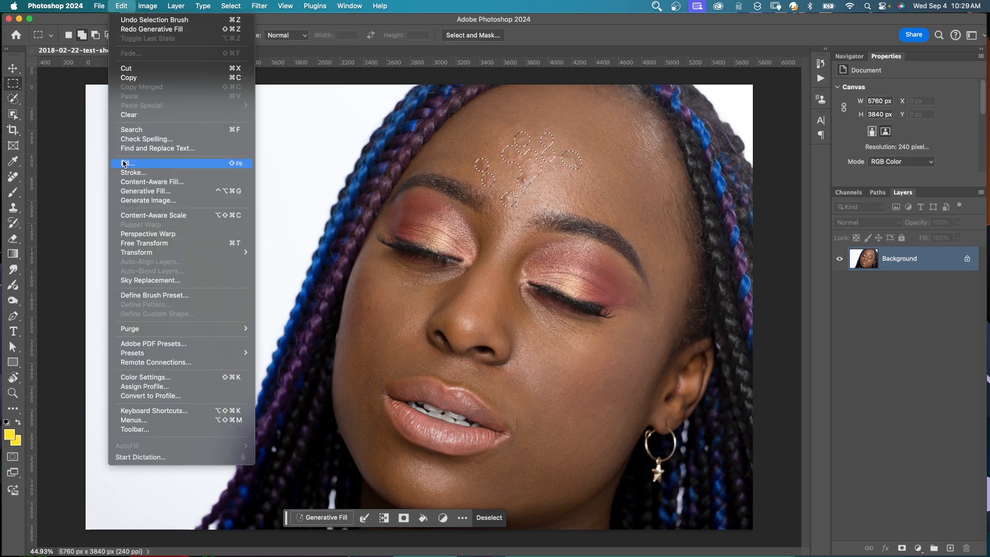
click(126, 164)
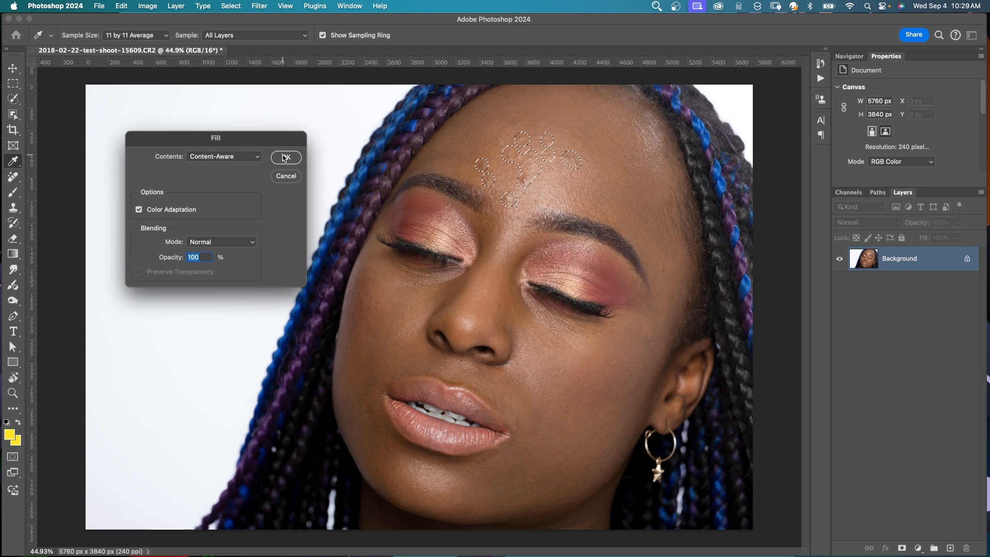
click(285, 157)
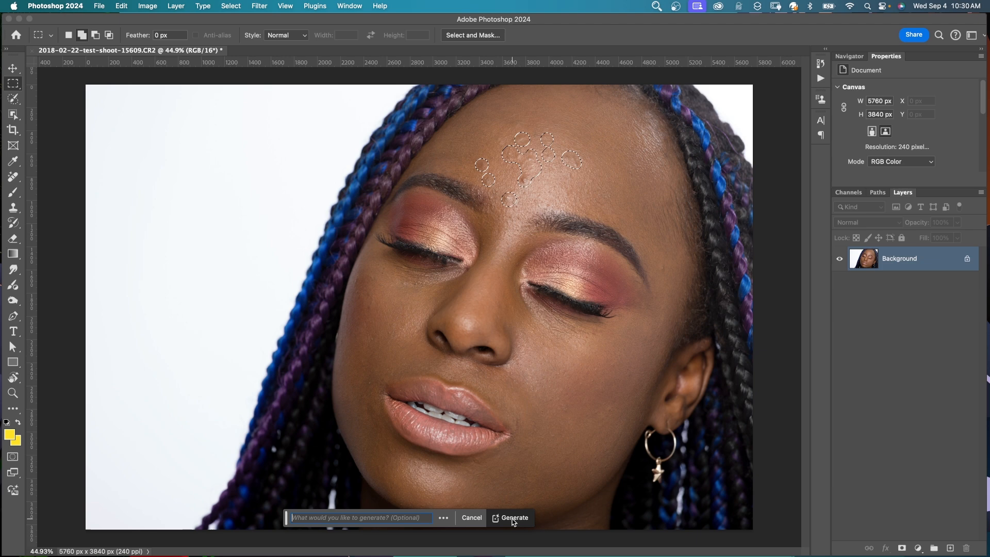
click(514, 517)
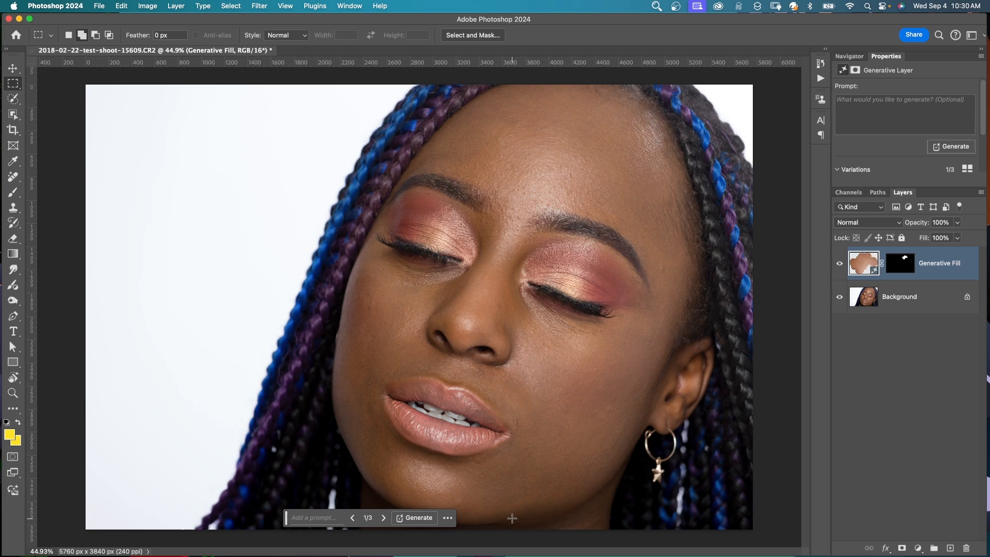
click(384, 518)
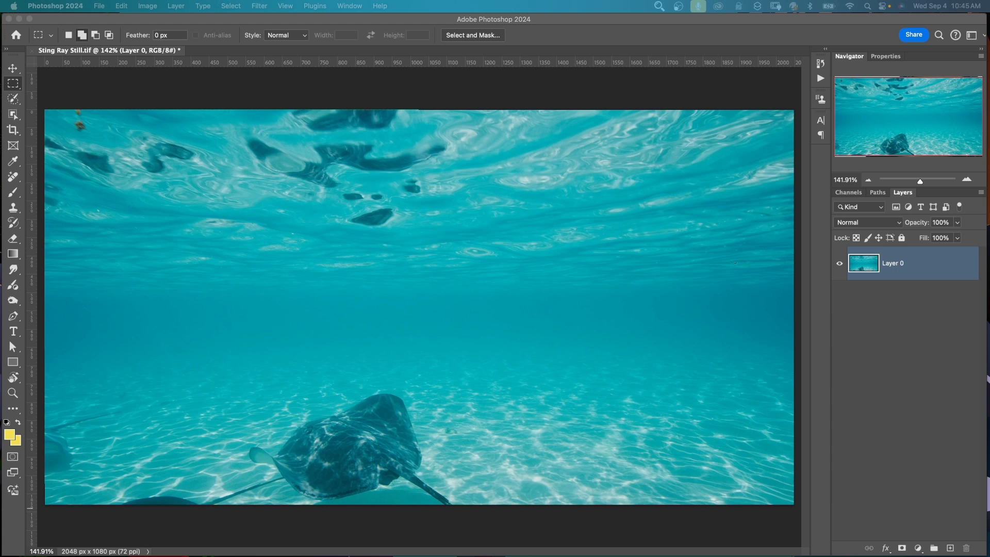
Step: Paint a water area, generate 'Dolphin' with Generative Fill, and browse variations
click(12, 99)
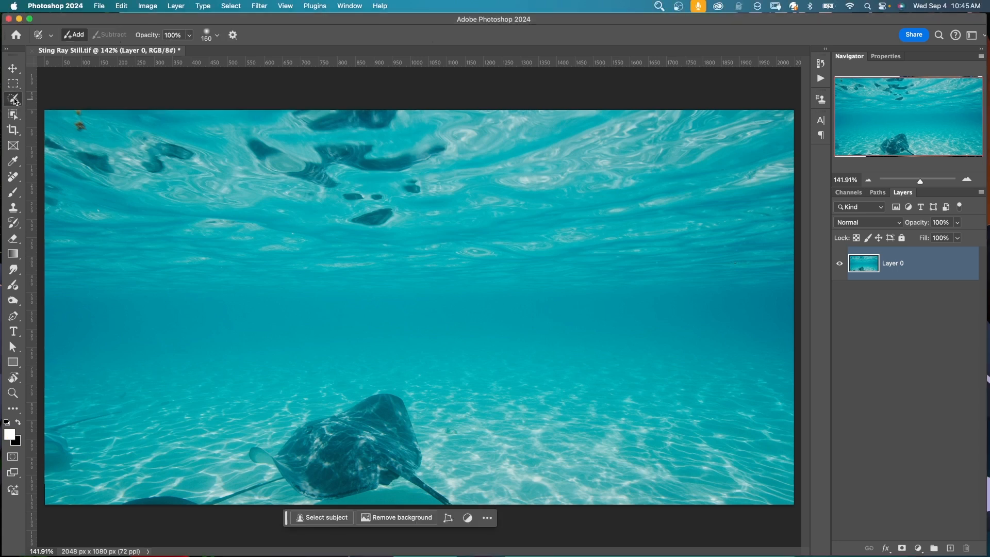
mouse_move(189, 35)
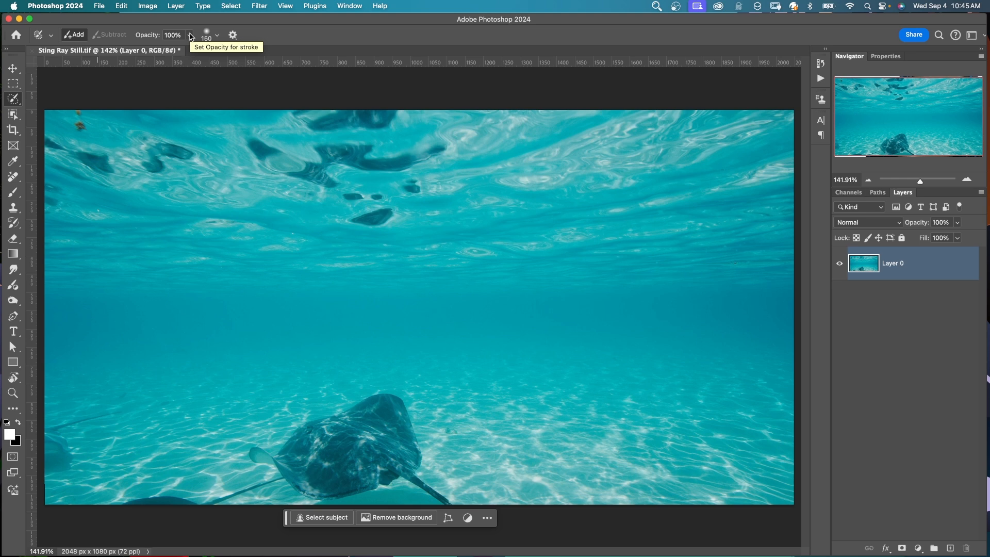
click(216, 35)
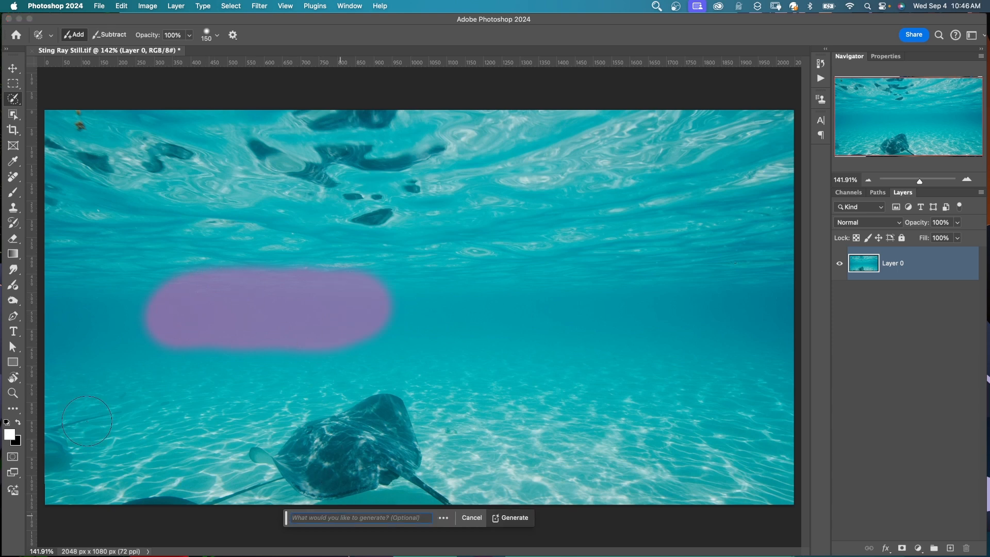
text(Dolphin)
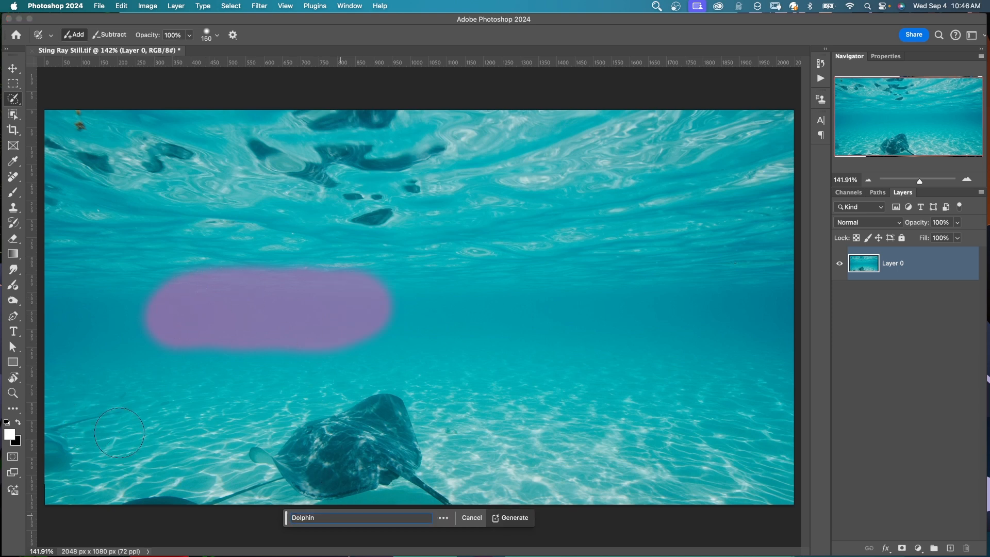
click(515, 518)
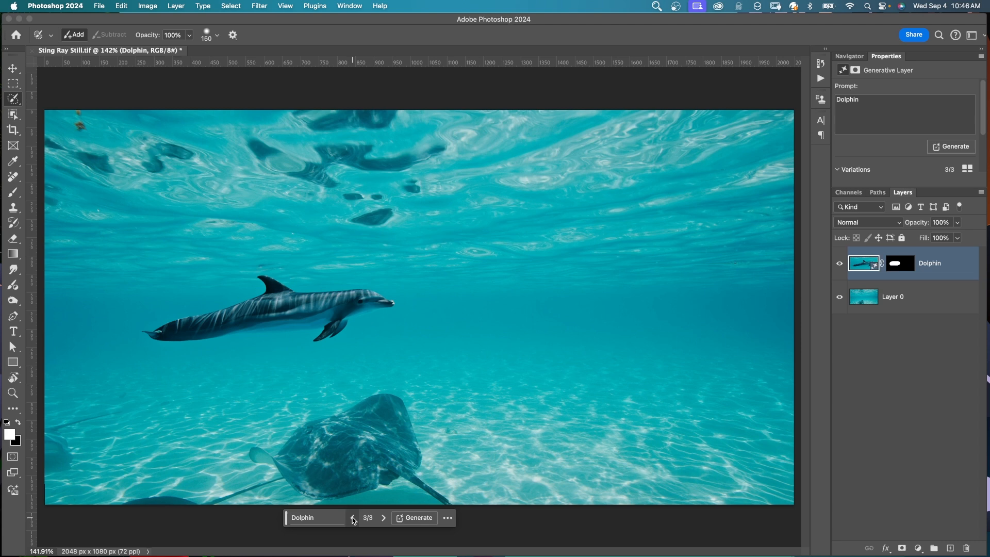
click(352, 518)
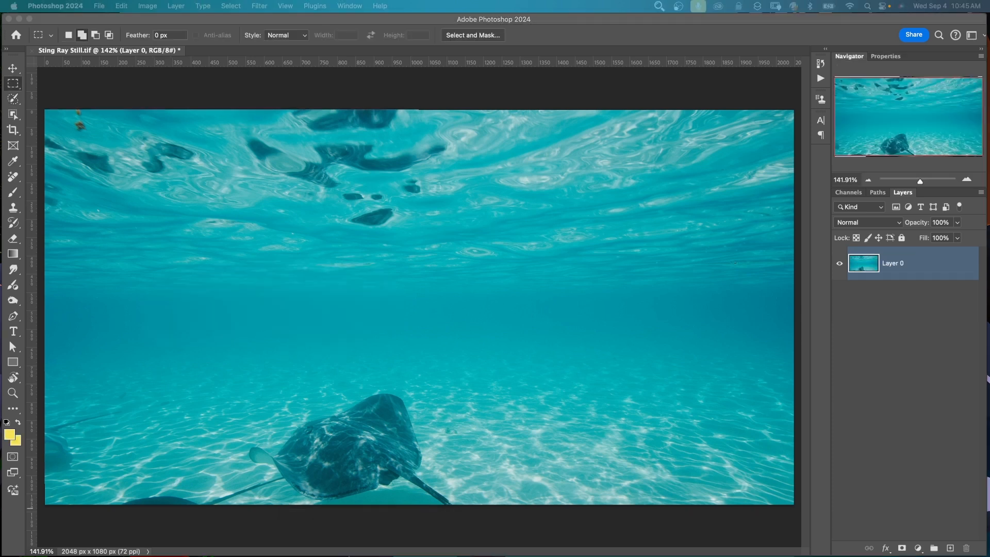
Step: Hide the dolphin, set Selection Brush opacity to 50%, and paint a new water area
click(354, 517)
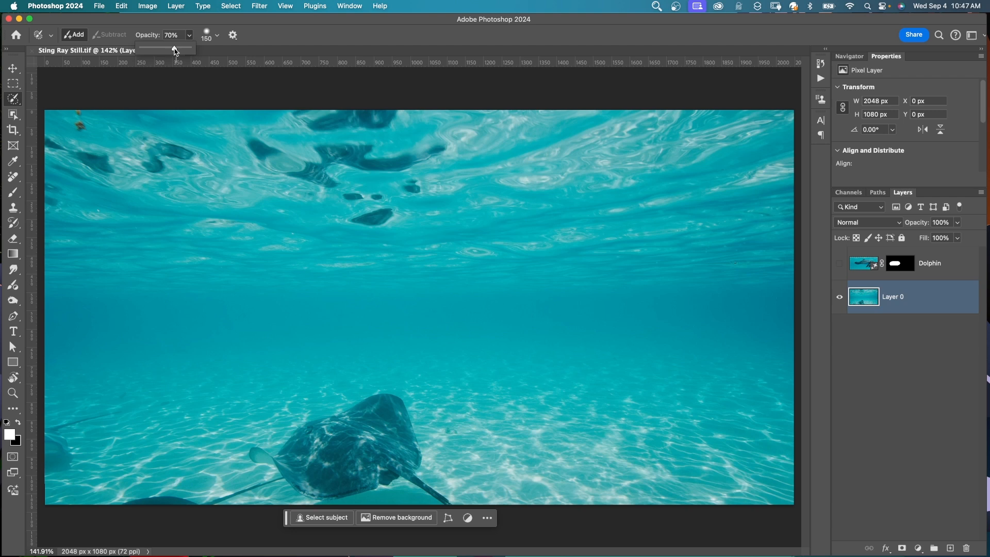
drag(176, 50, 170, 50)
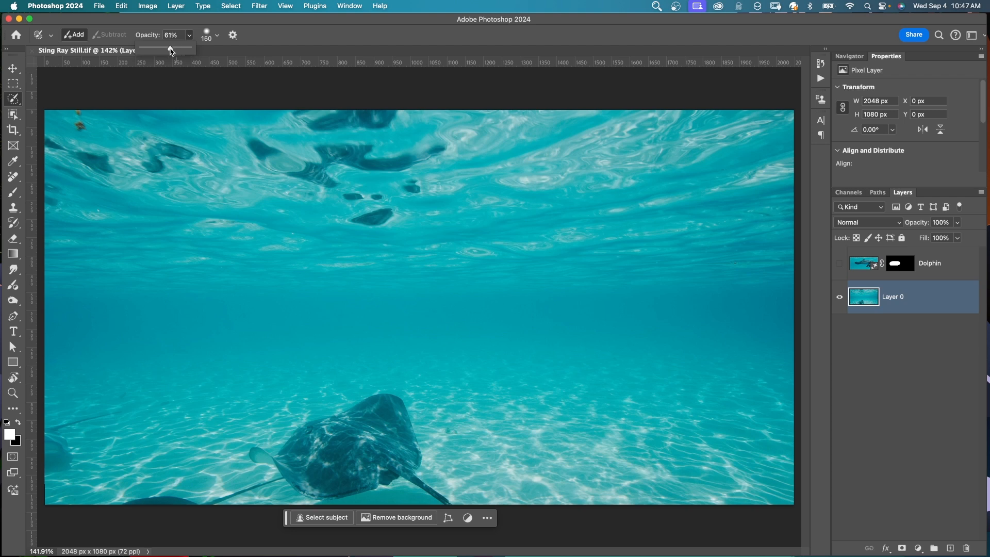
click(219, 35)
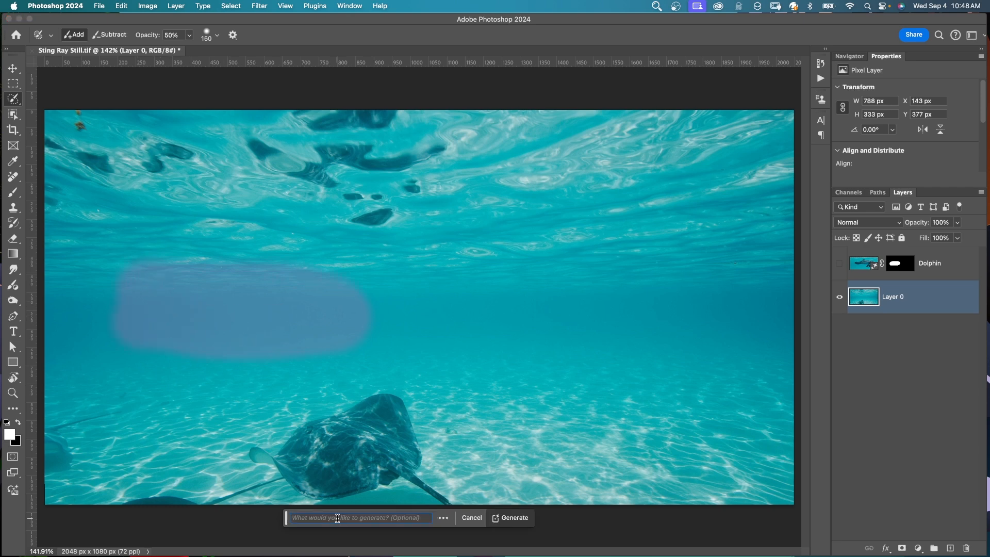
click(515, 518)
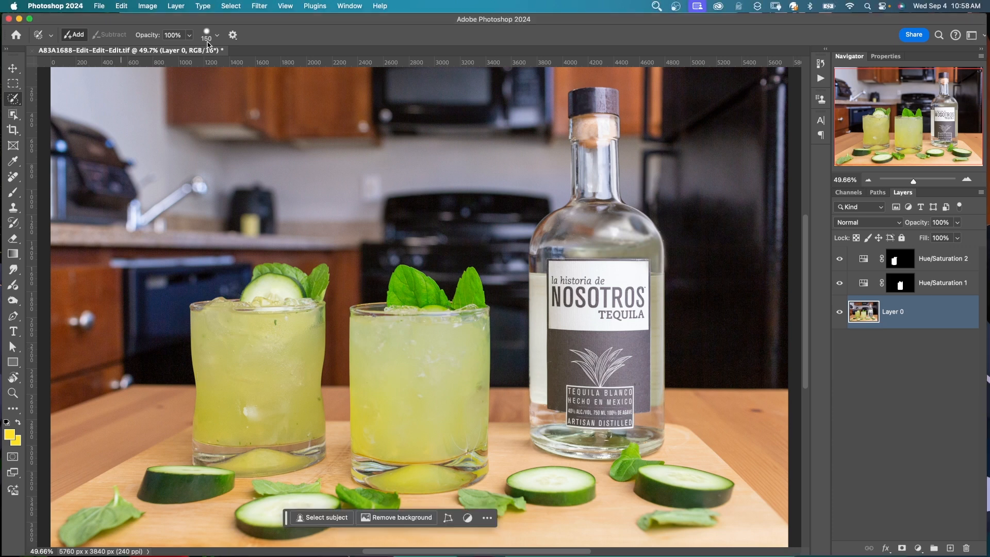
Step: Generate 'ice cubes in cocktail' in the left glass, browse variations, then delete that layer
click(219, 34)
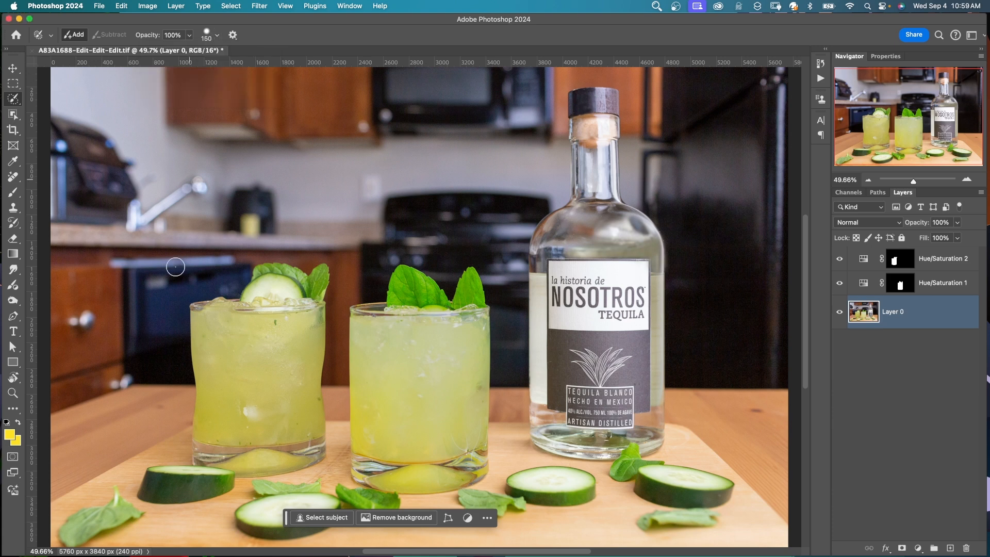
drag(230, 351, 227, 372)
text(ice)
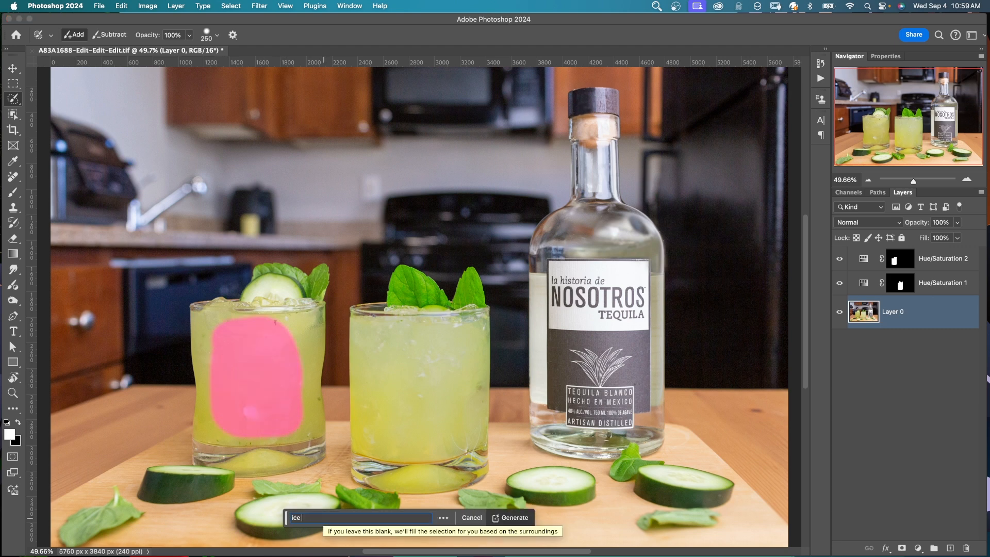
text(cubes in co)
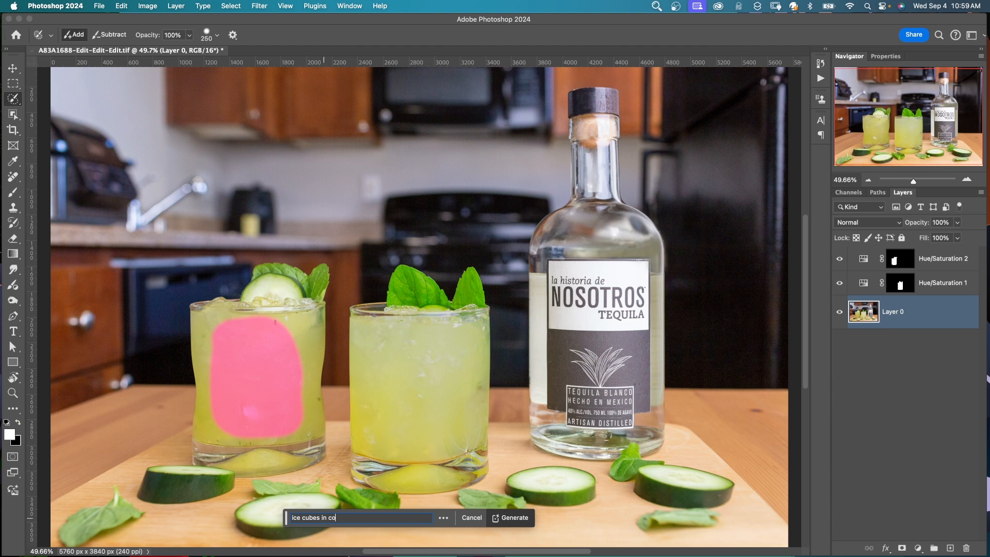
click(515, 518)
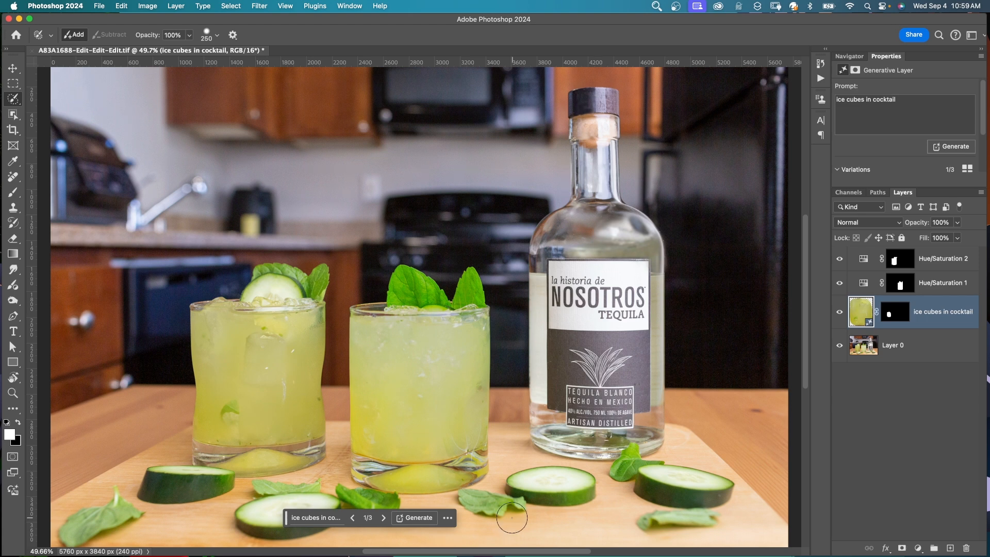
click(383, 518)
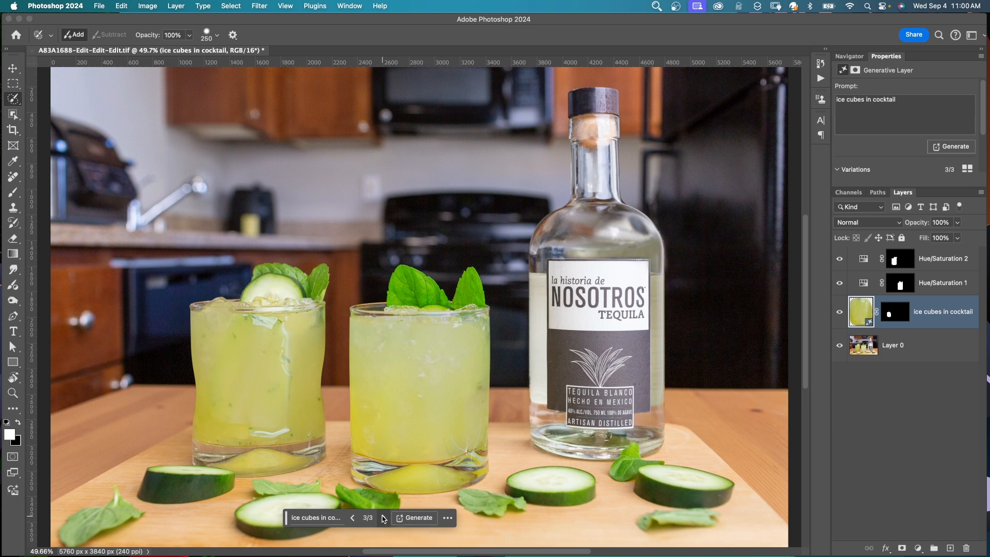
mouse_move(257, 333)
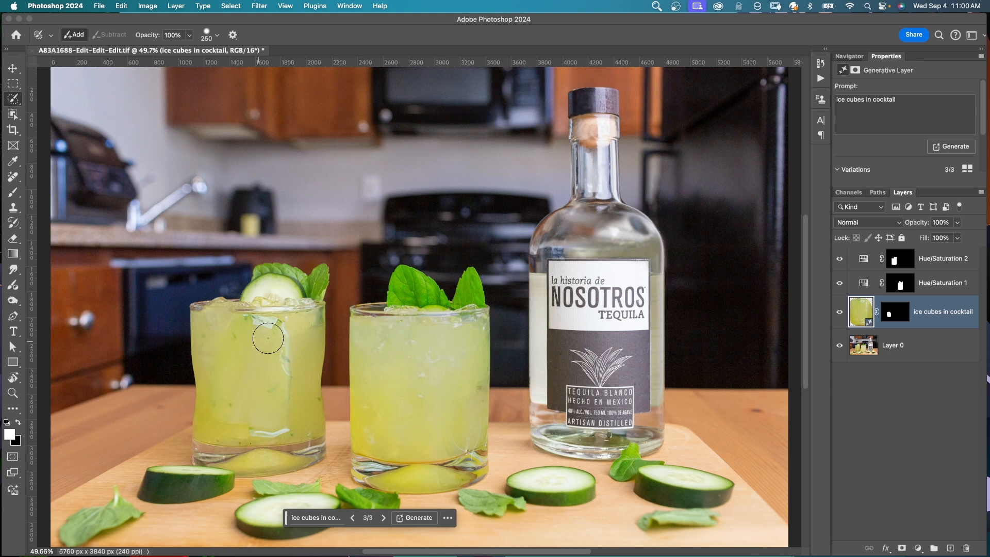
click(908, 311)
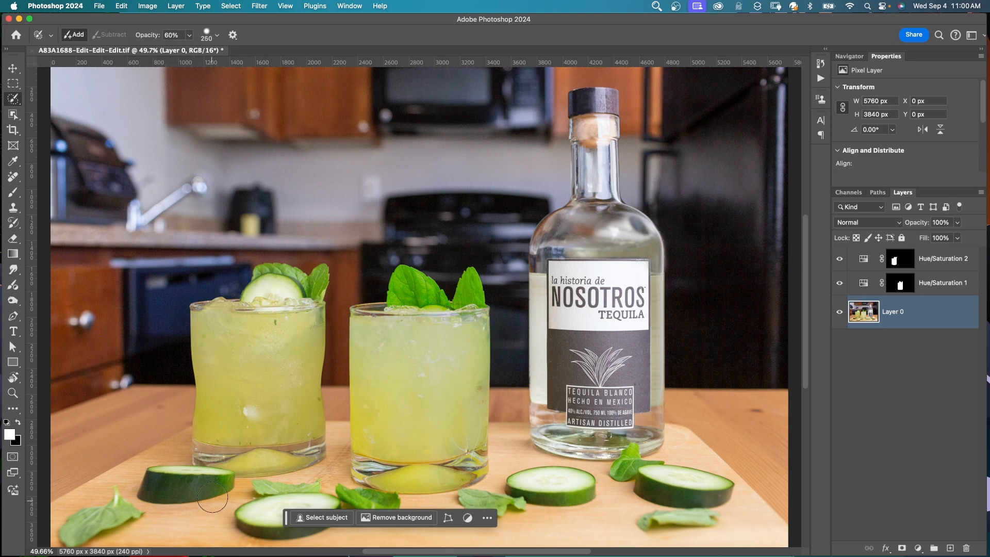
mouse_move(229, 343)
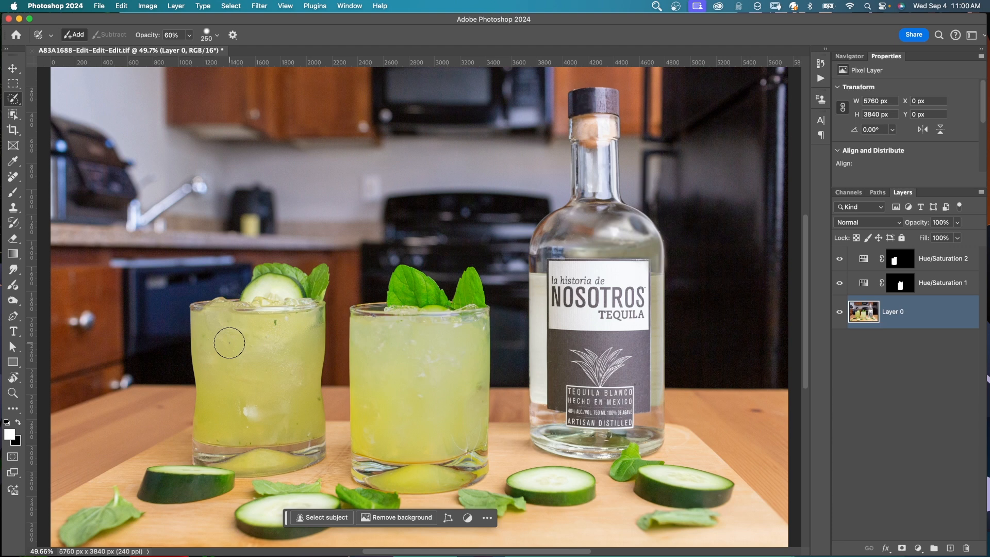
Step: Paint the left glass interior, generate 'ice cube in cocktail', and browse variations
drag(227, 341, 287, 407)
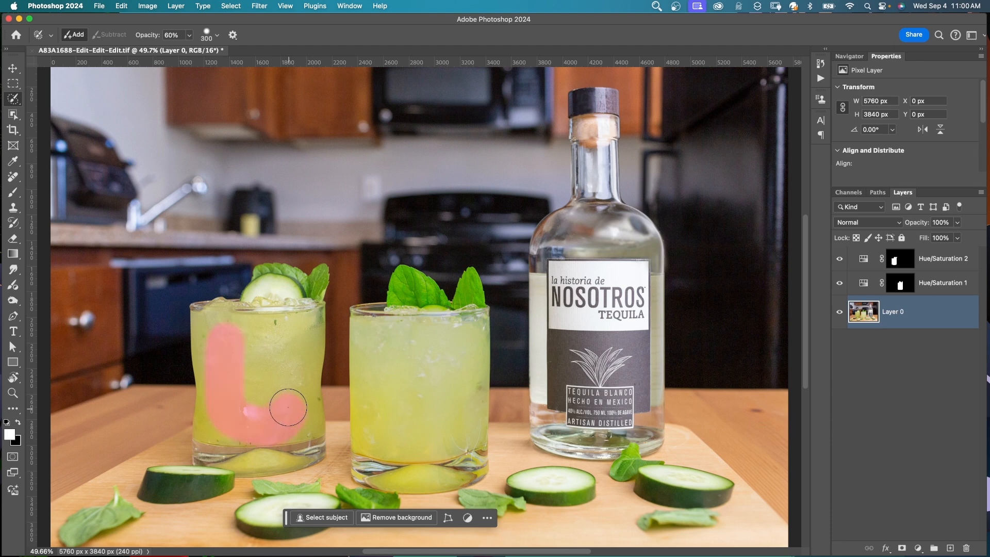
drag(287, 408, 254, 382)
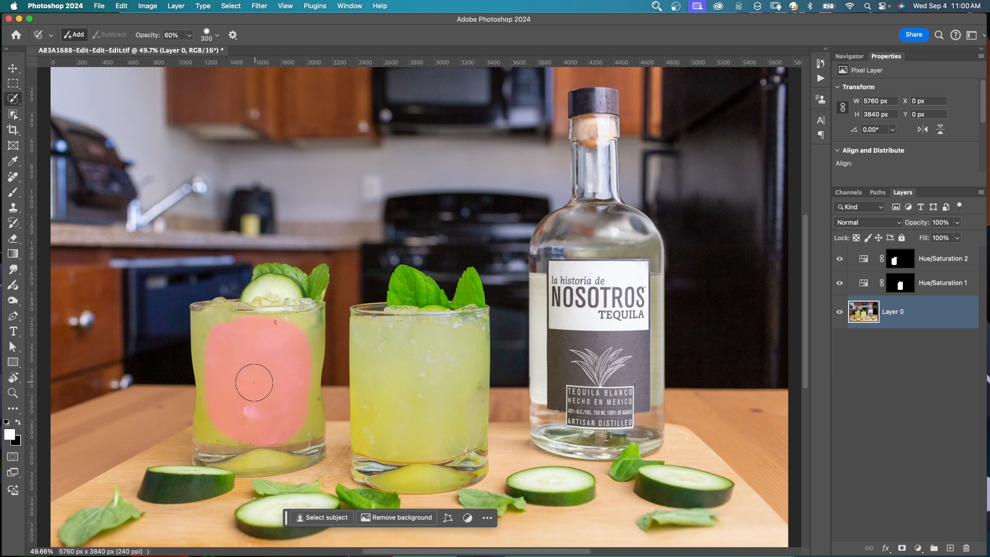
text(ice cube in)
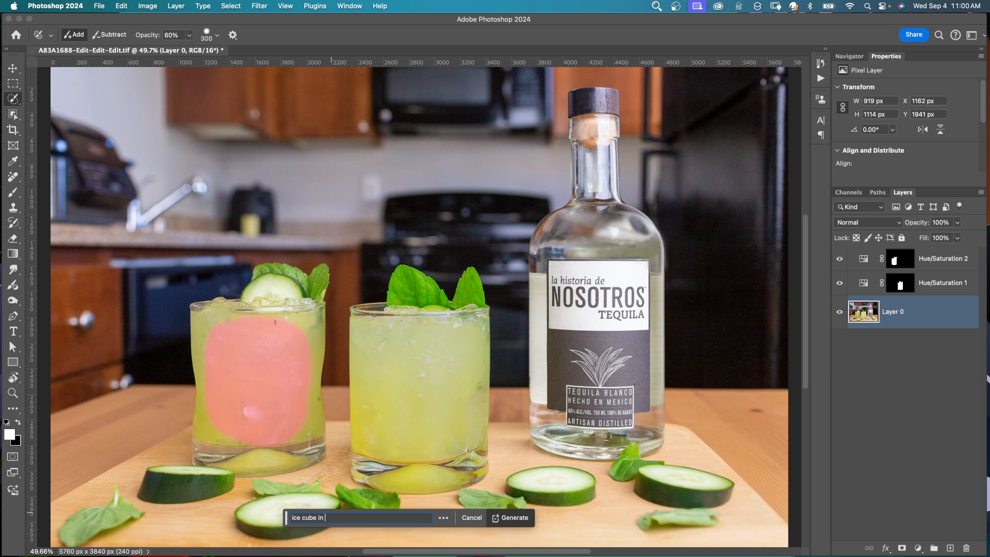
click(515, 517)
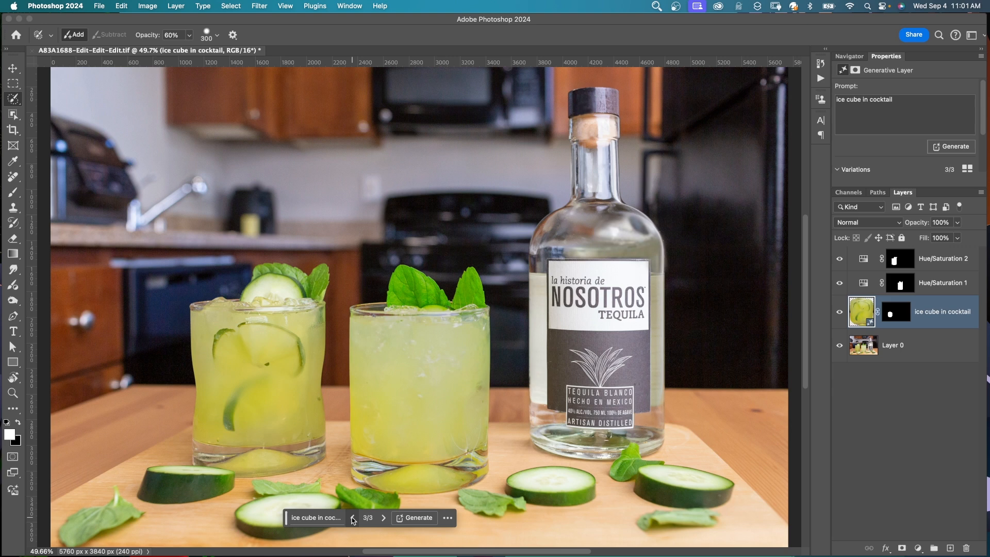
click(353, 518)
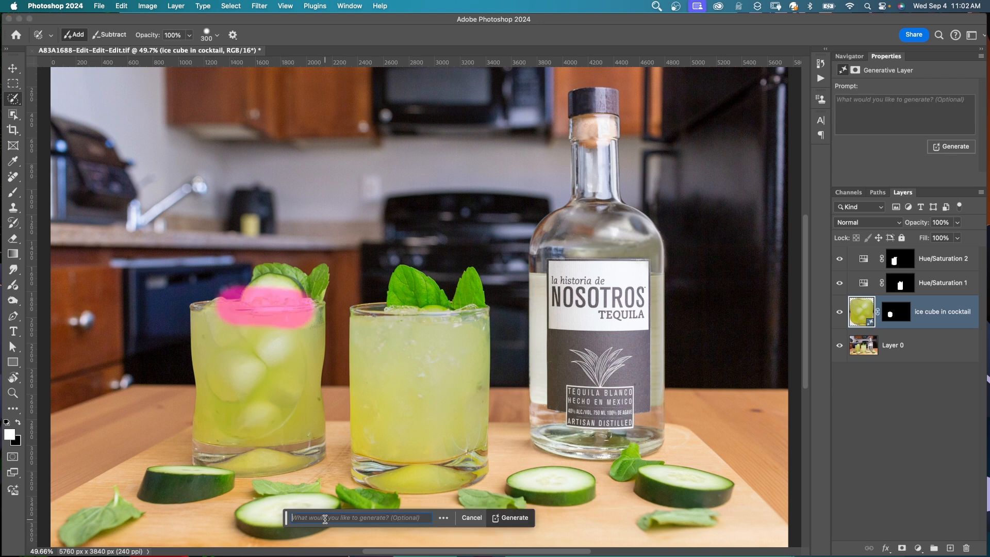
Step: Generate an 'ice cubes' fill over the brushed rim of the left glass
click(515, 517)
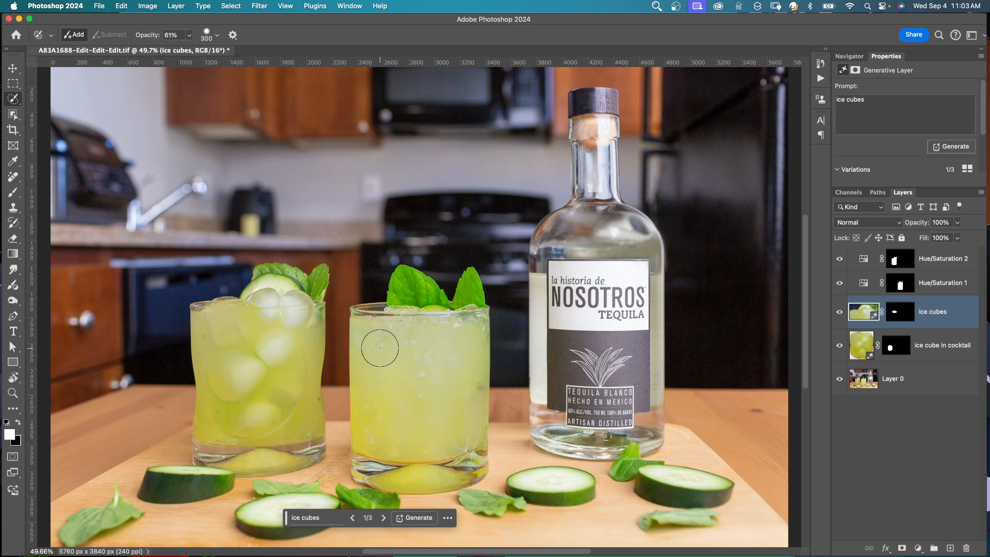
Step: Paint the right glass interior and generate 'ice cubes in cocktail' inside it
drag(379, 348, 425, 433)
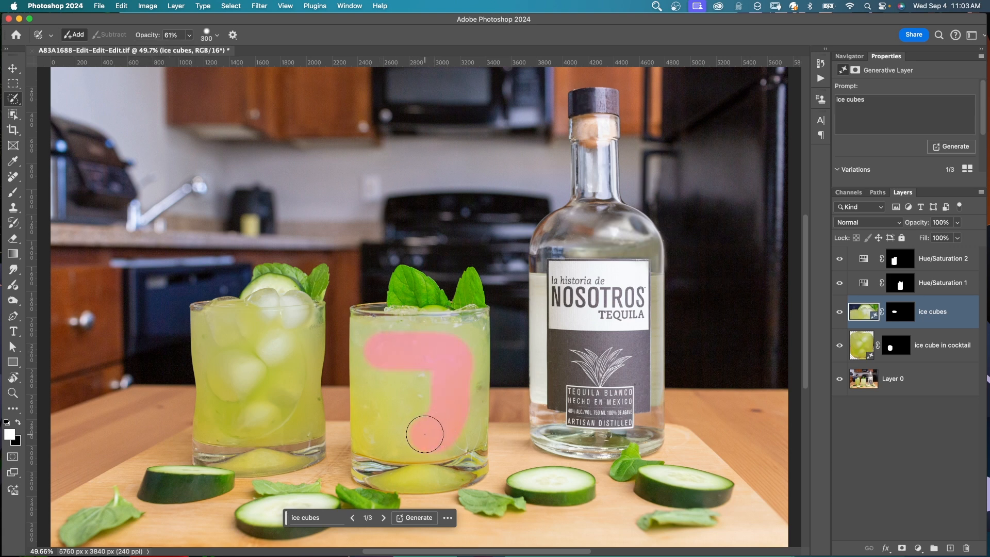
drag(425, 433, 456, 357)
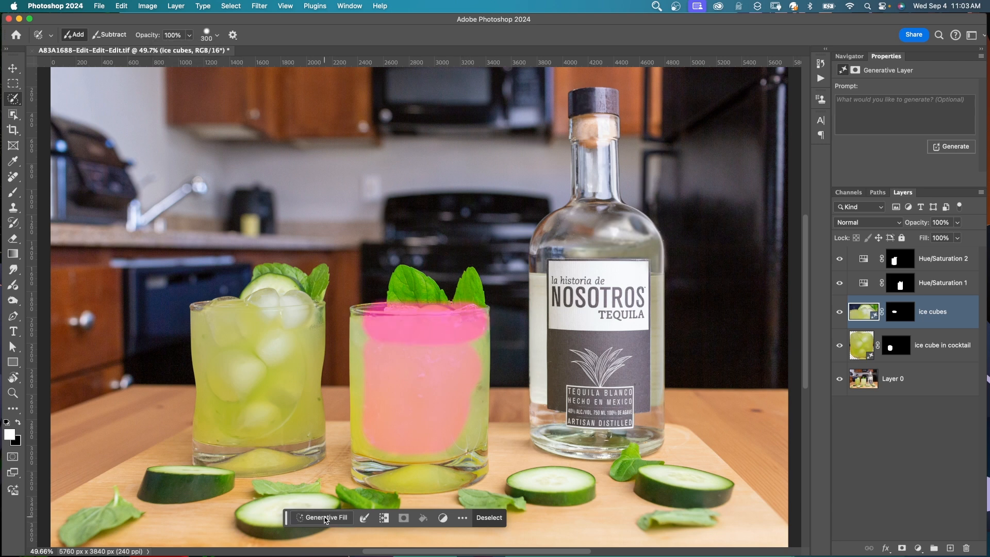
click(325, 518)
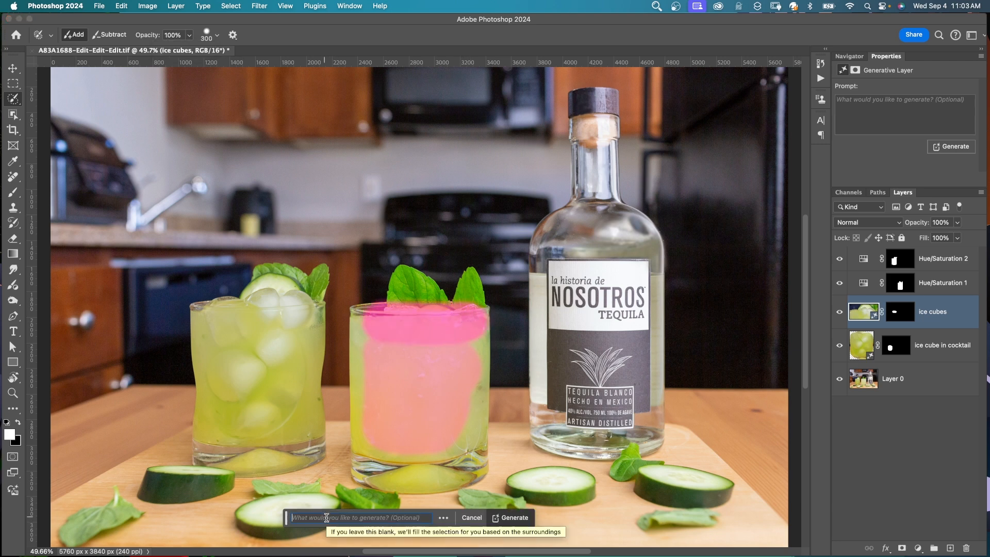
text(ice cubes in)
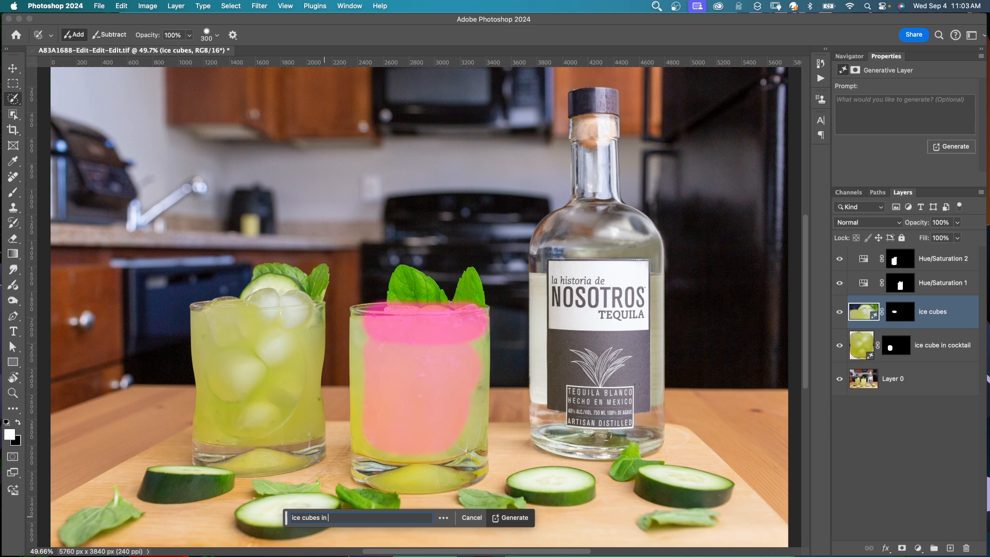
click(515, 517)
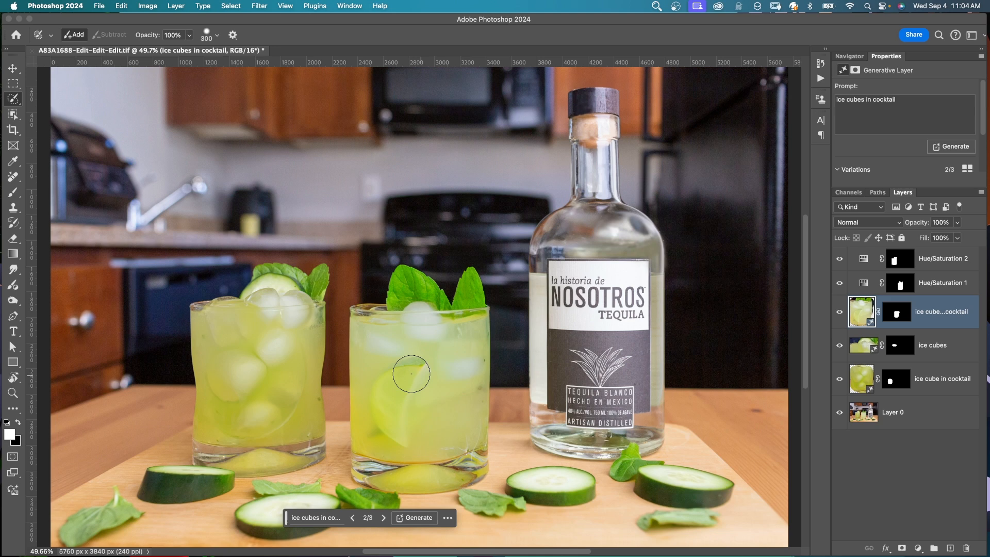
mouse_move(391, 408)
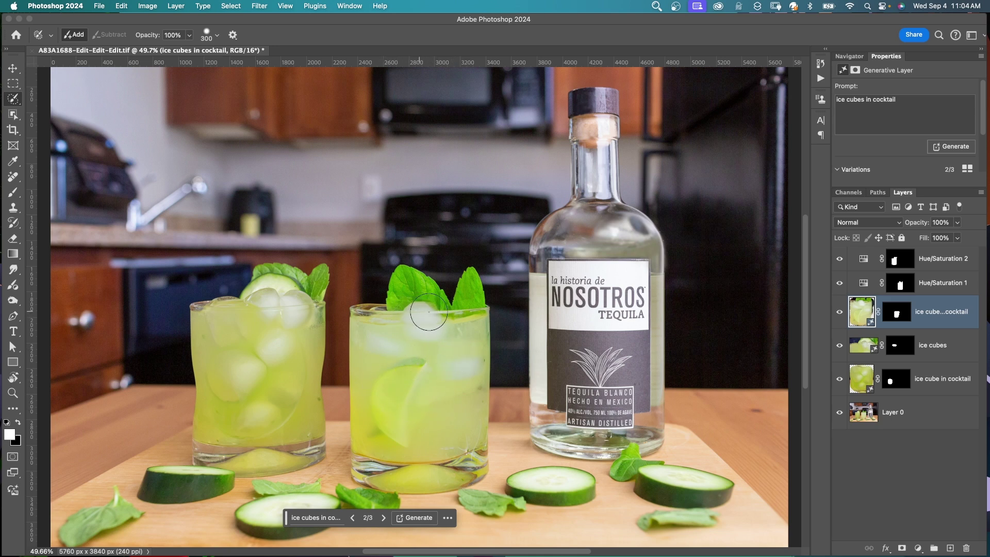
mouse_move(401, 318)
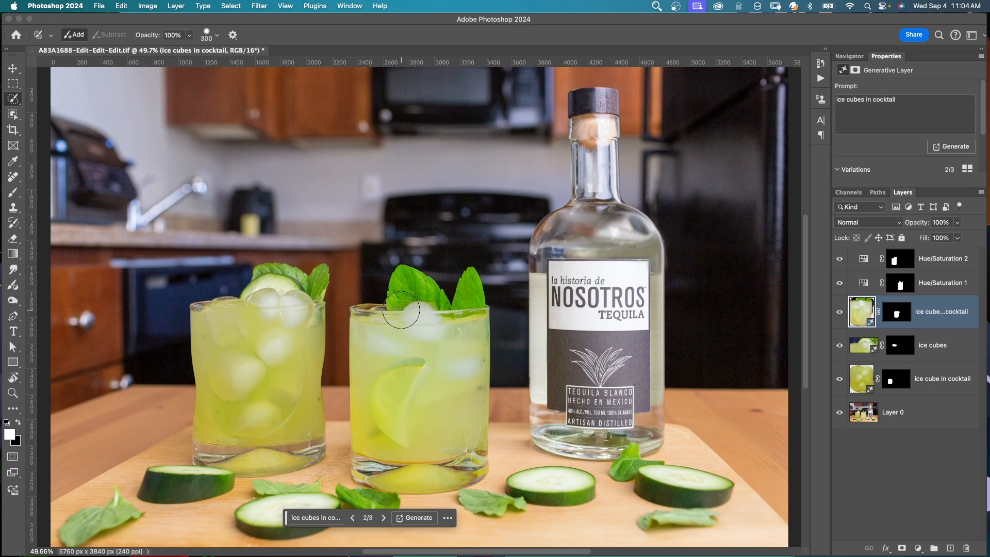
mouse_move(425, 322)
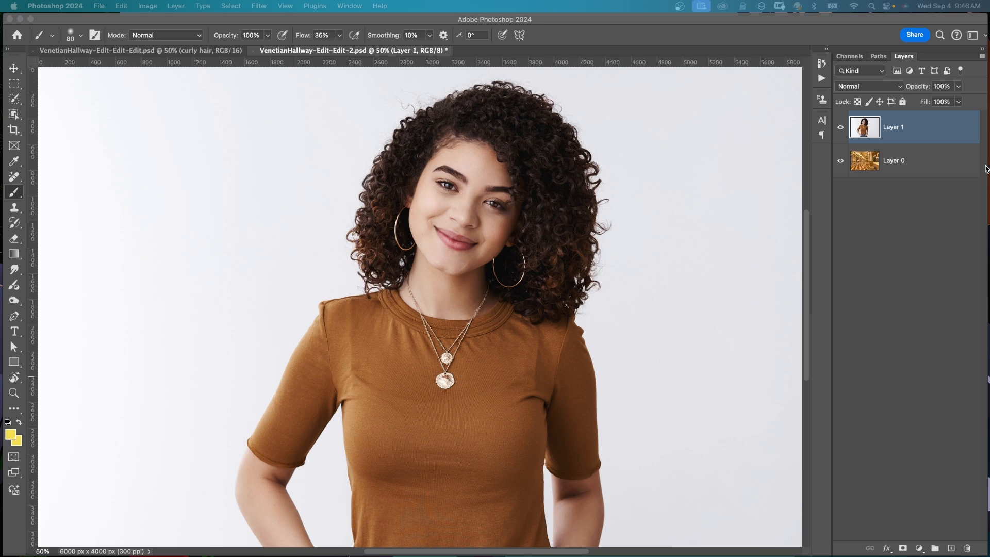
mouse_move(947, 156)
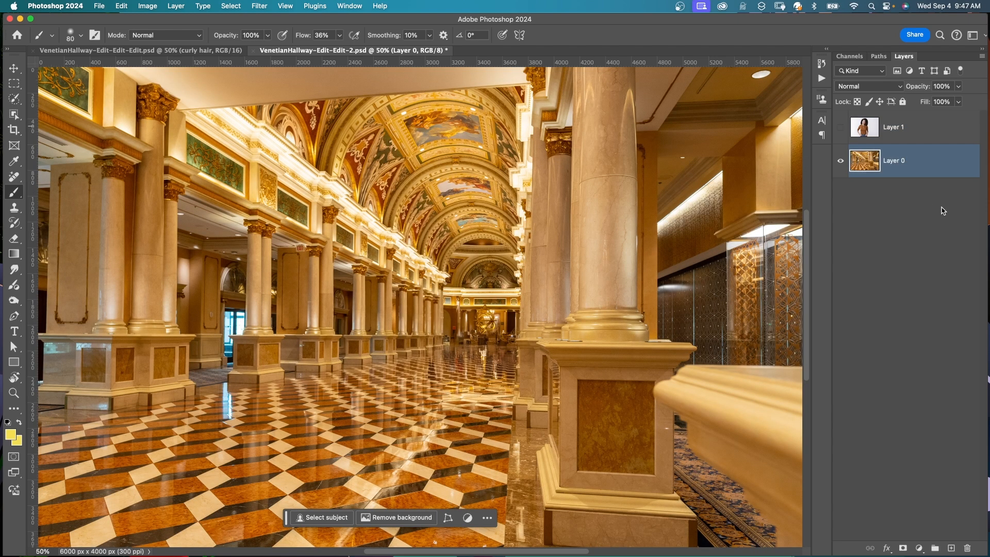
mouse_move(930, 209)
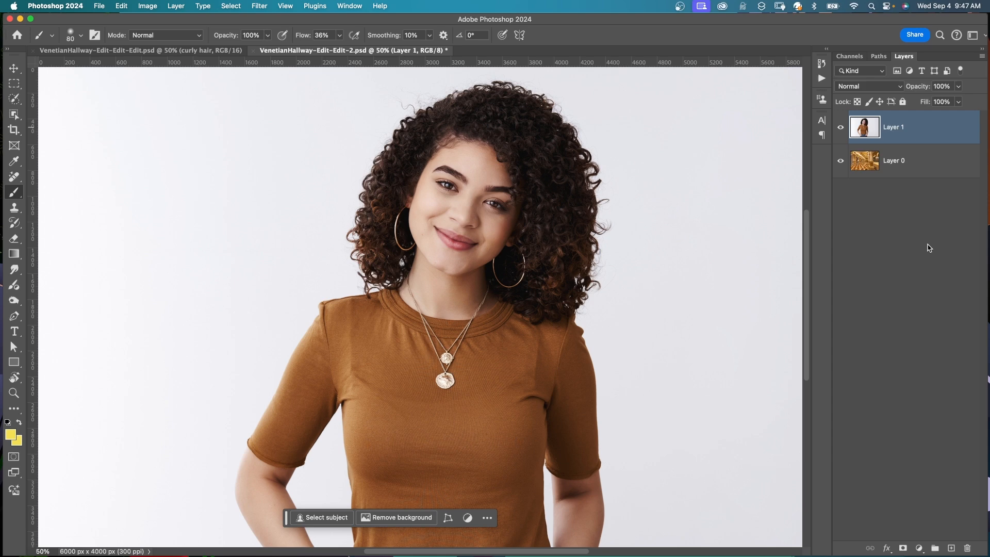
mouse_move(322, 521)
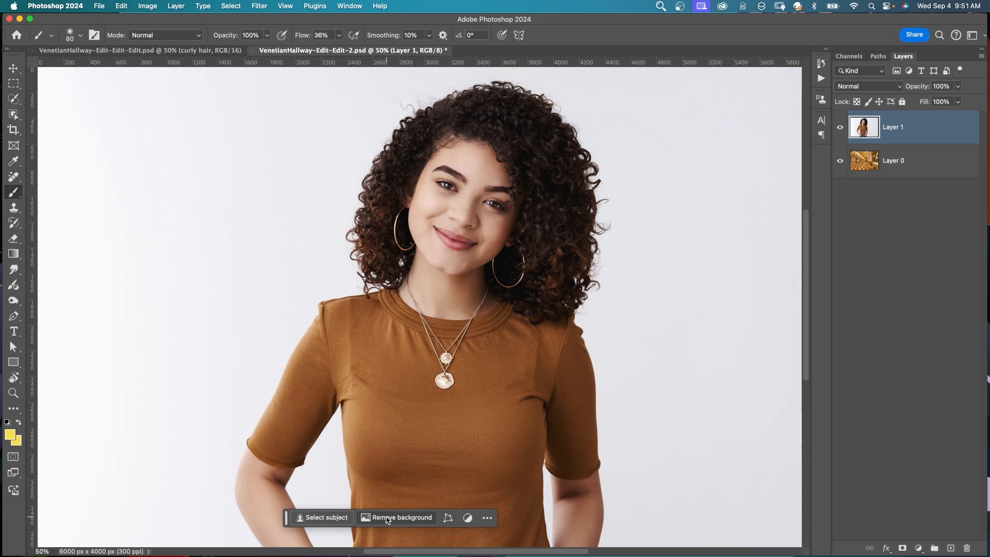
Step: Bring up the VenetianHallway composite with the woman's Layer 1 above the hallway photo
click(402, 518)
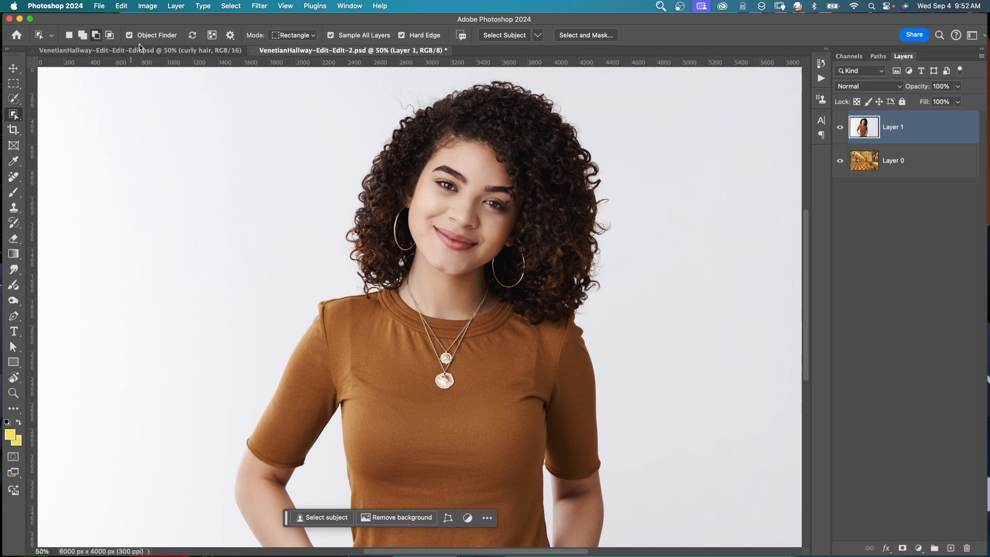
Step: Select the woman with Select Subject and launch Select and Mask
click(327, 517)
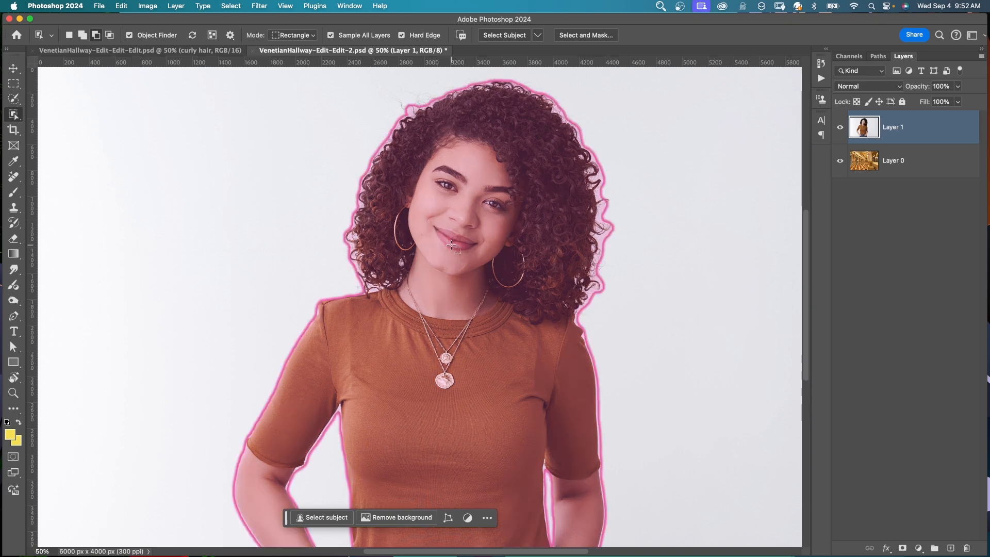
click(327, 518)
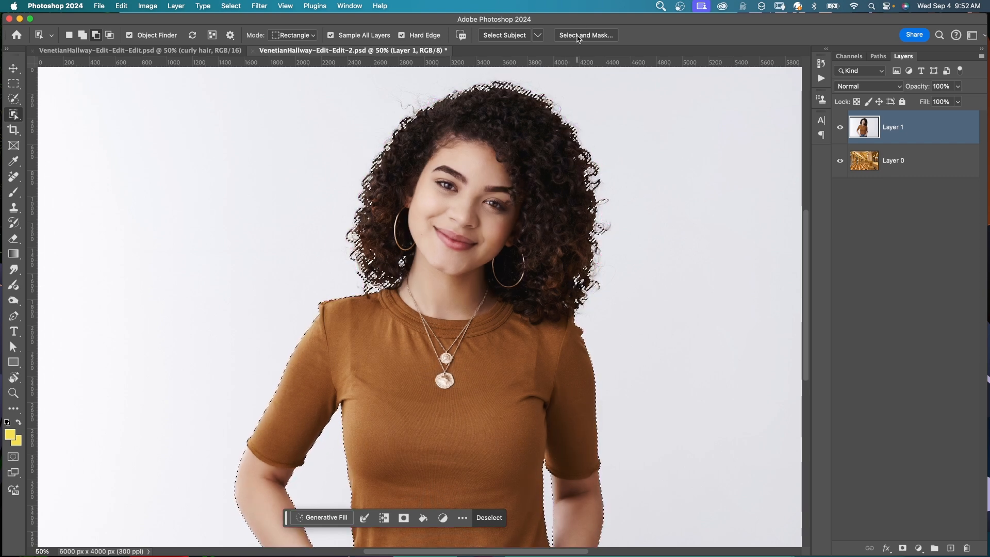
click(586, 35)
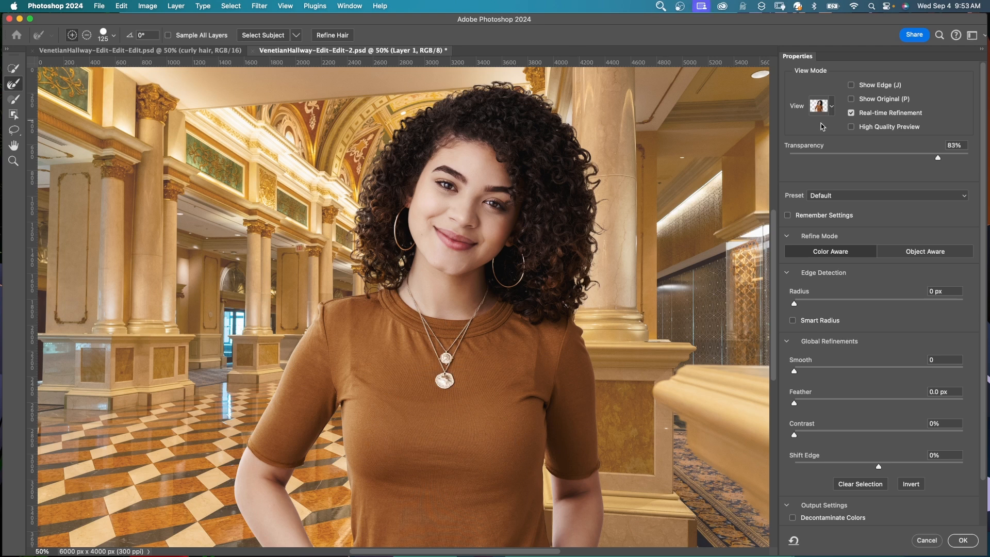
Step: Refine the hair edges with a 1 px smart radius and a slight positive edge shift
click(829, 106)
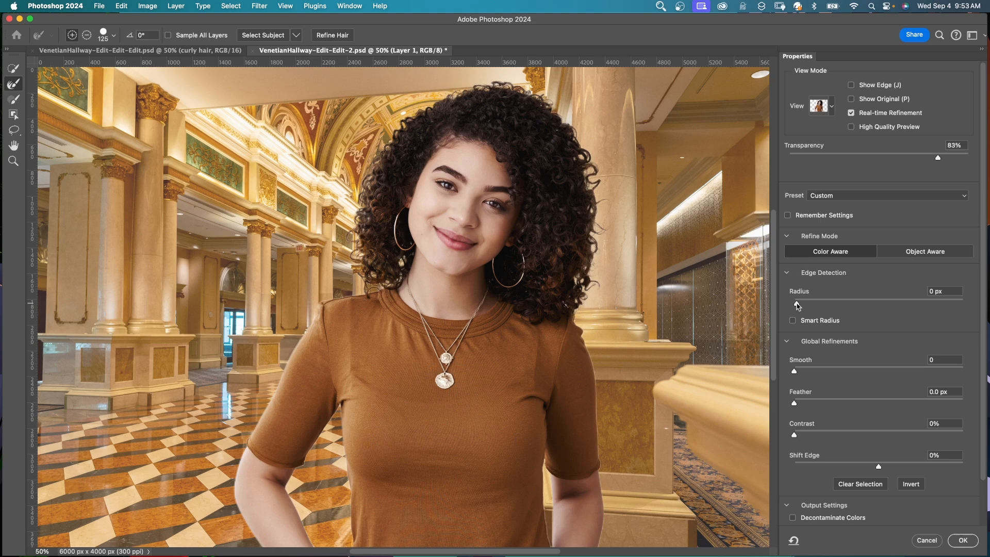
click(792, 320)
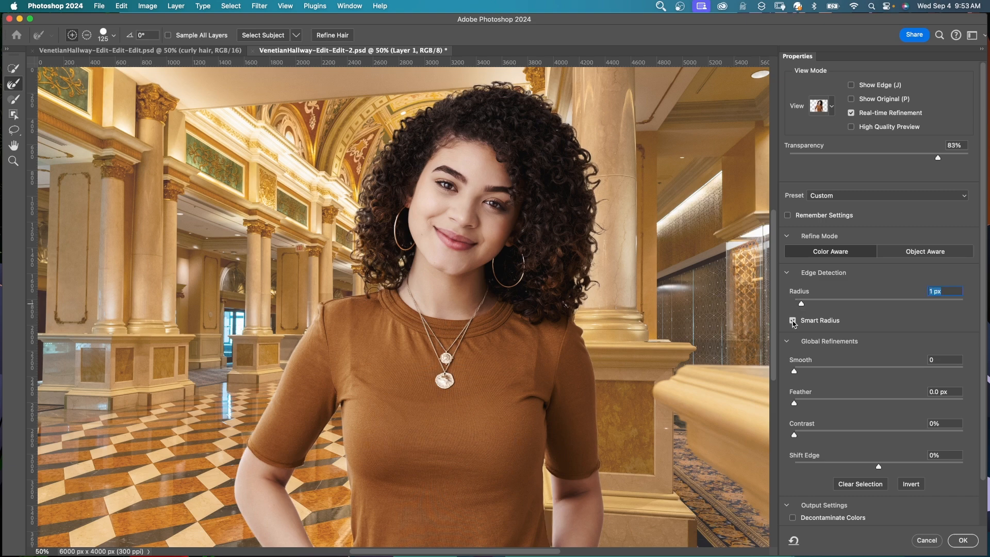
click(793, 320)
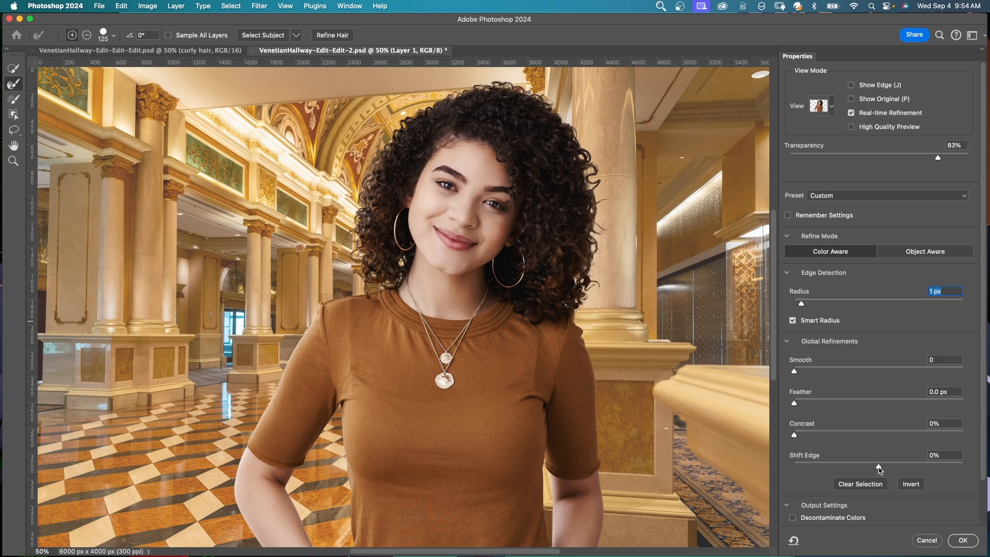
drag(878, 465, 836, 465)
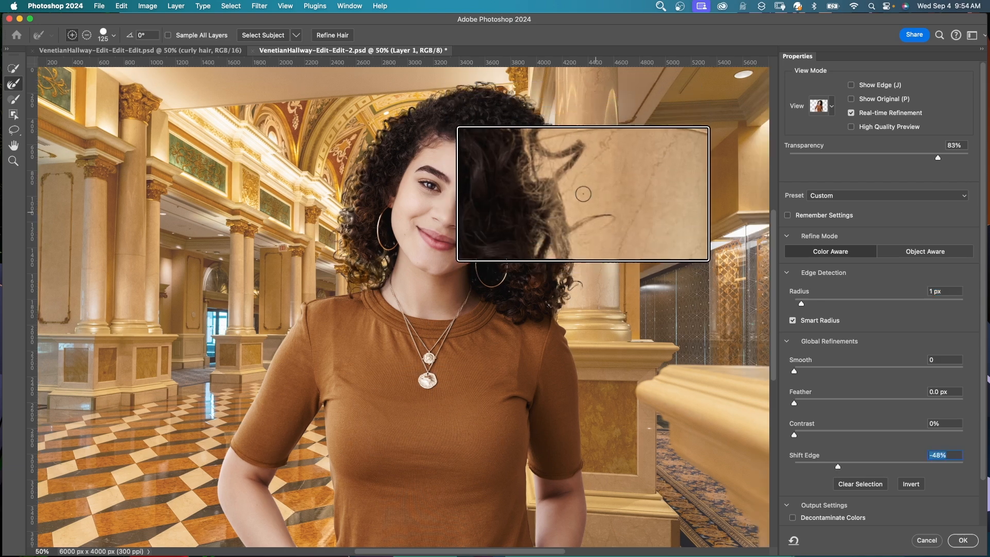
drag(838, 466, 893, 466)
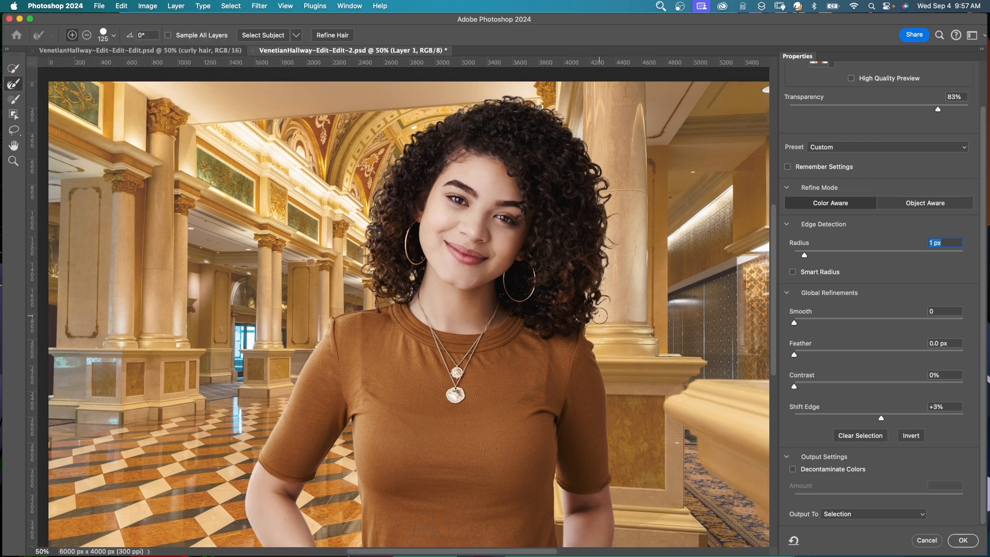
Step: Output the refined selection as a layer mask and apply it
click(873, 514)
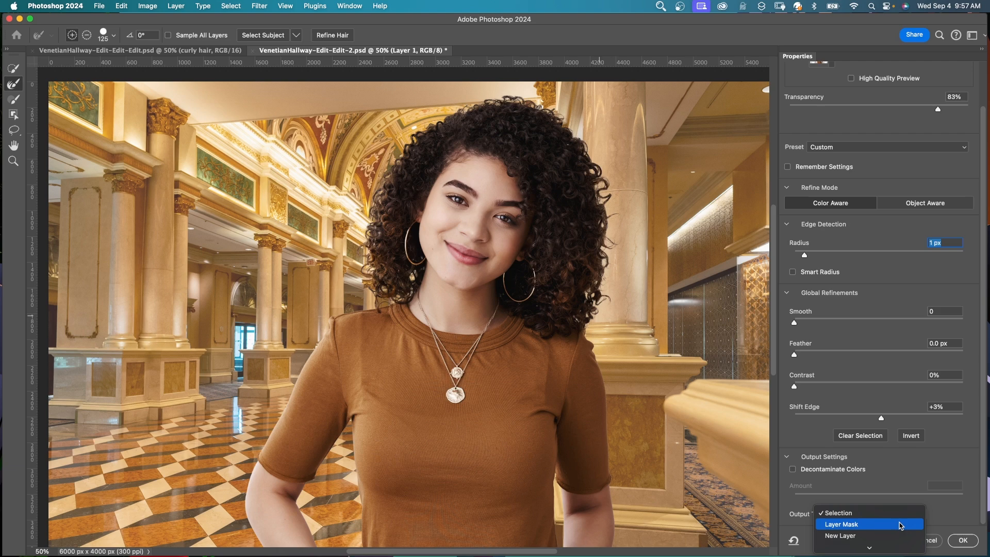
click(851, 524)
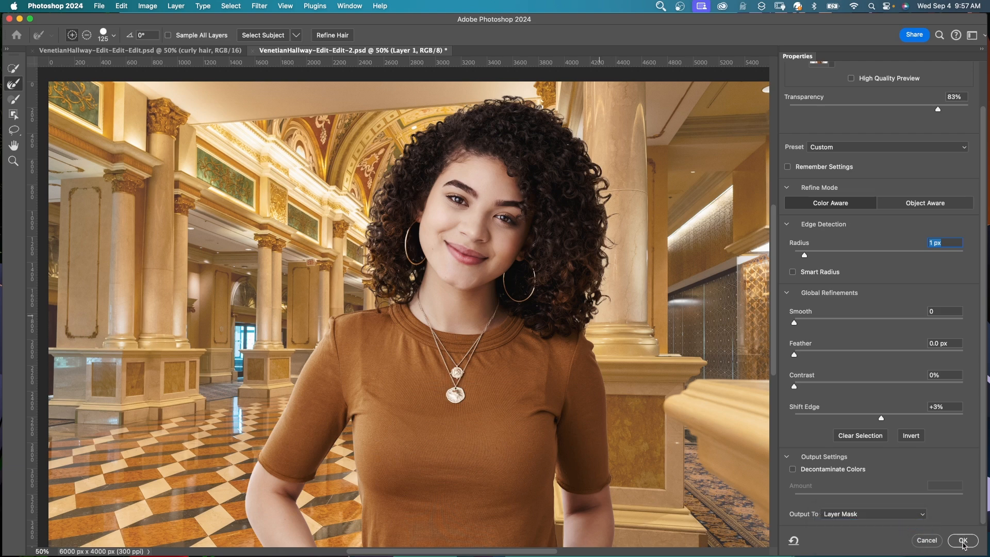
click(963, 540)
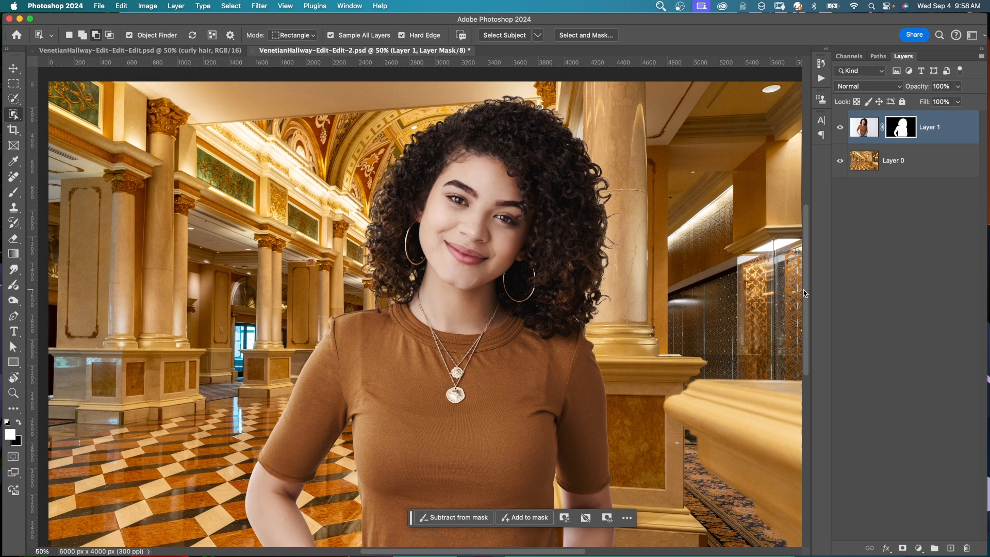
mouse_move(942, 169)
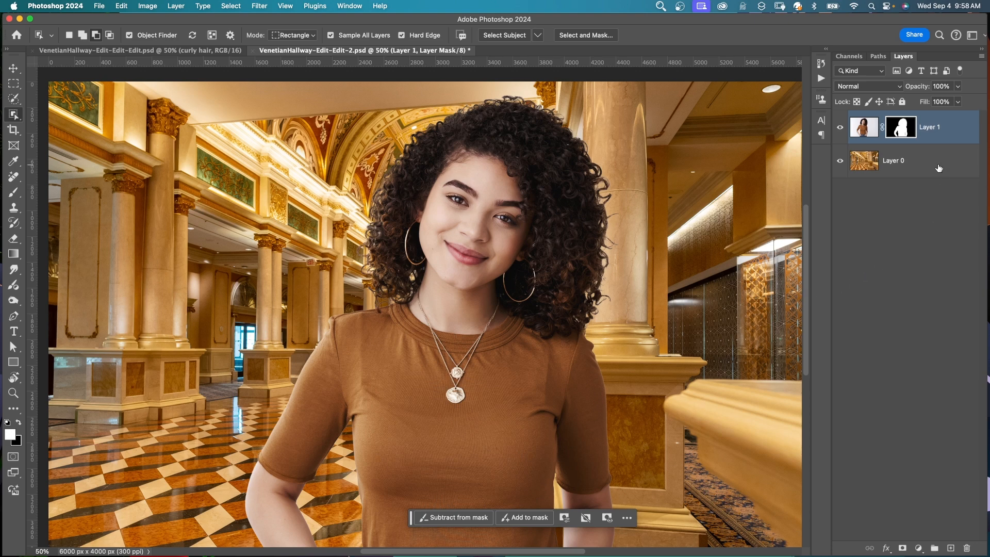
Step: Convert the hallway Layer 0 into a smart object
click(919, 161)
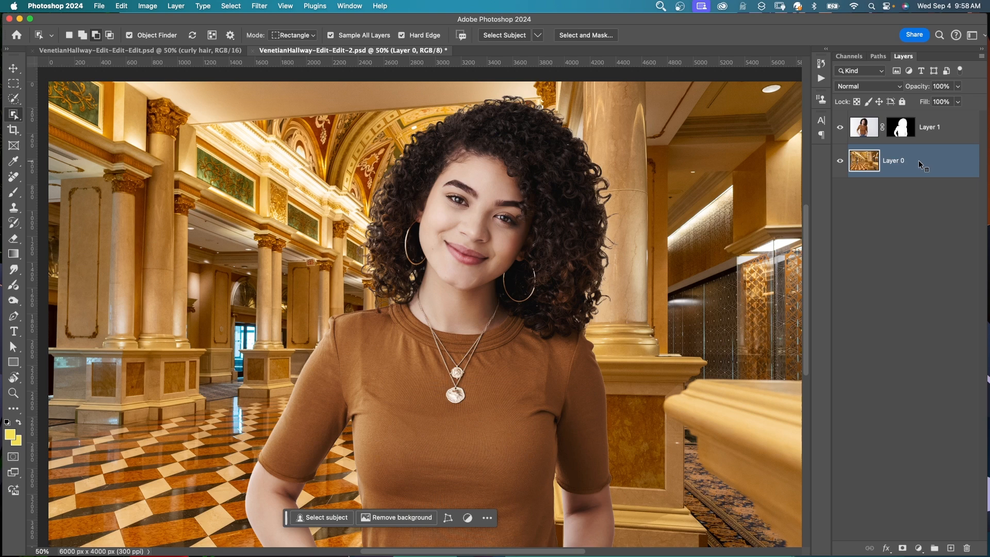
right_click(919, 162)
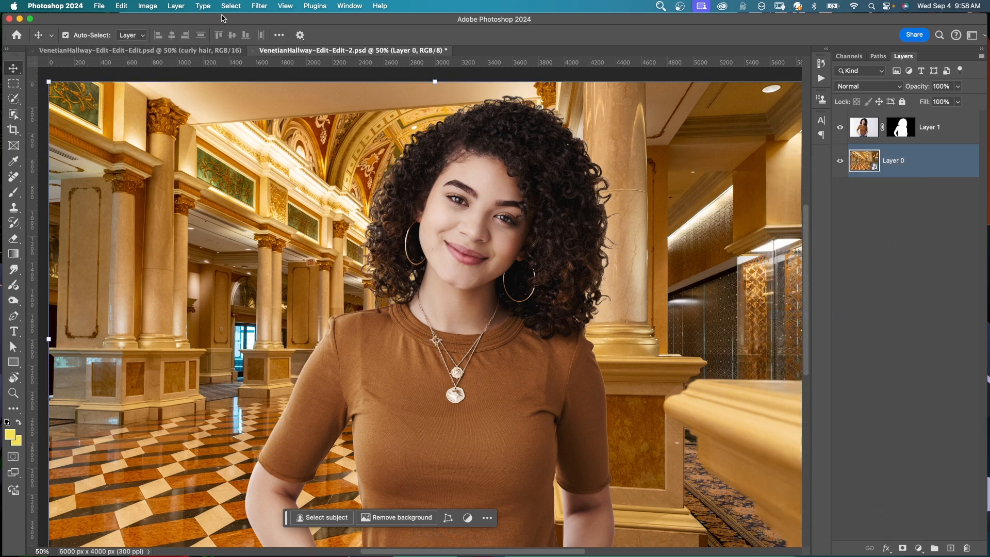
click(259, 6)
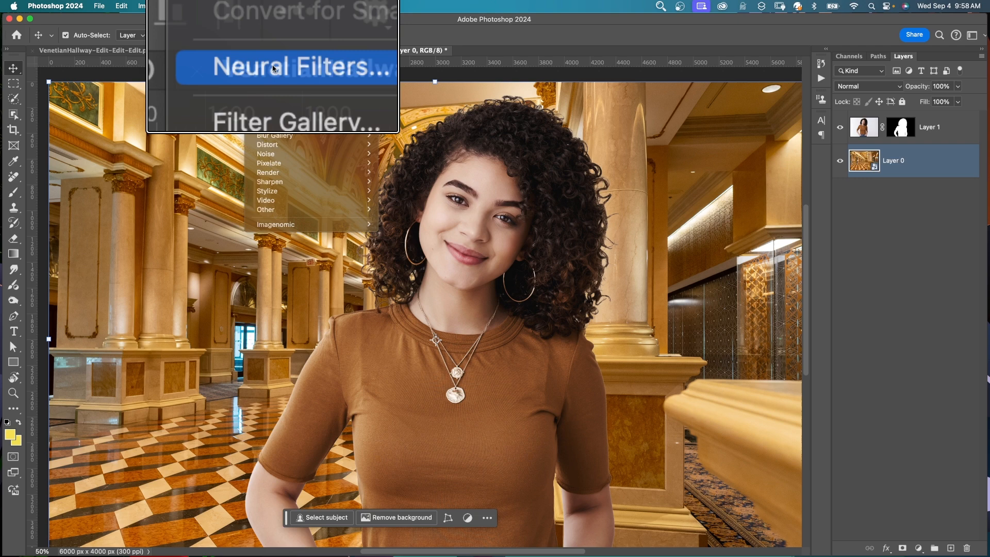
Step: Enable the Depth Blur neural filter on the hallway layer
click(285, 67)
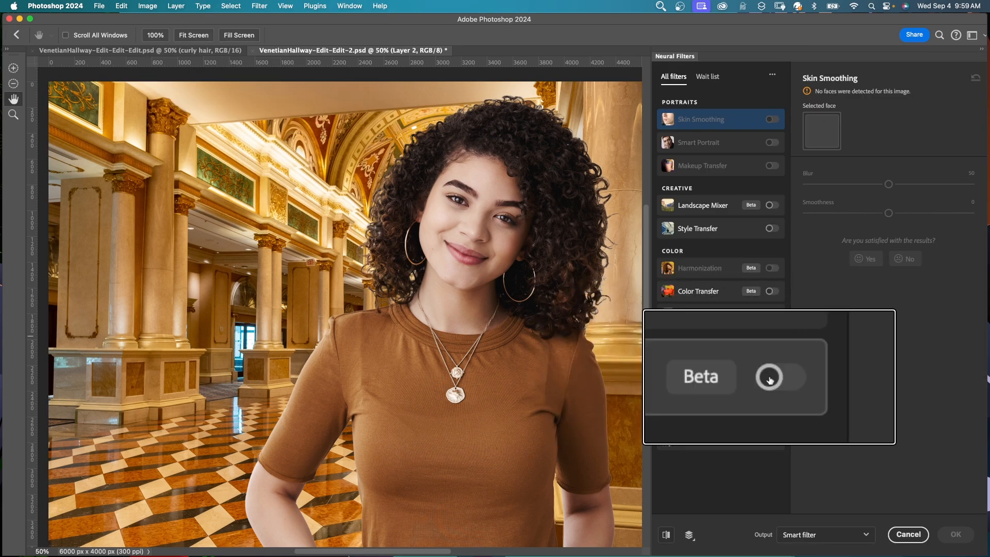
click(771, 377)
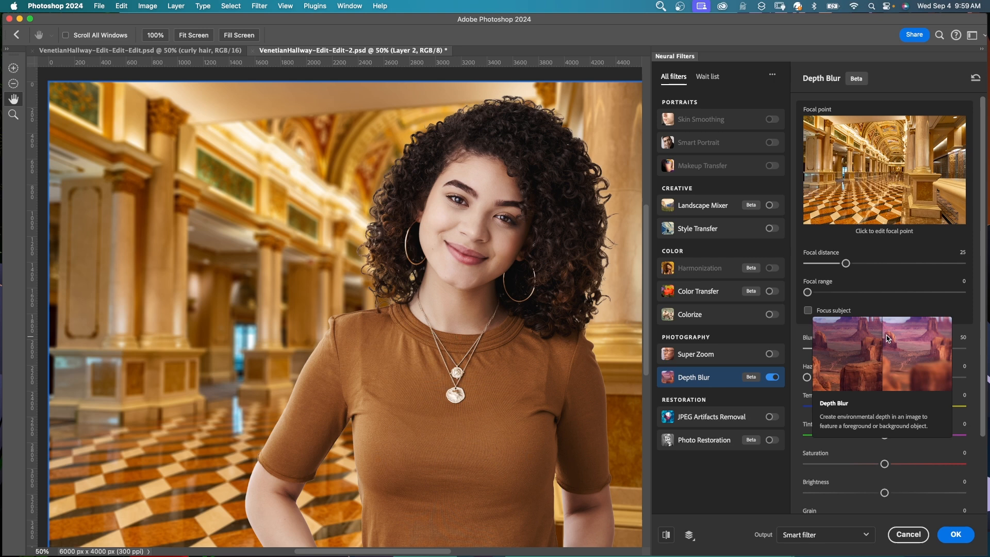
mouse_move(884, 275)
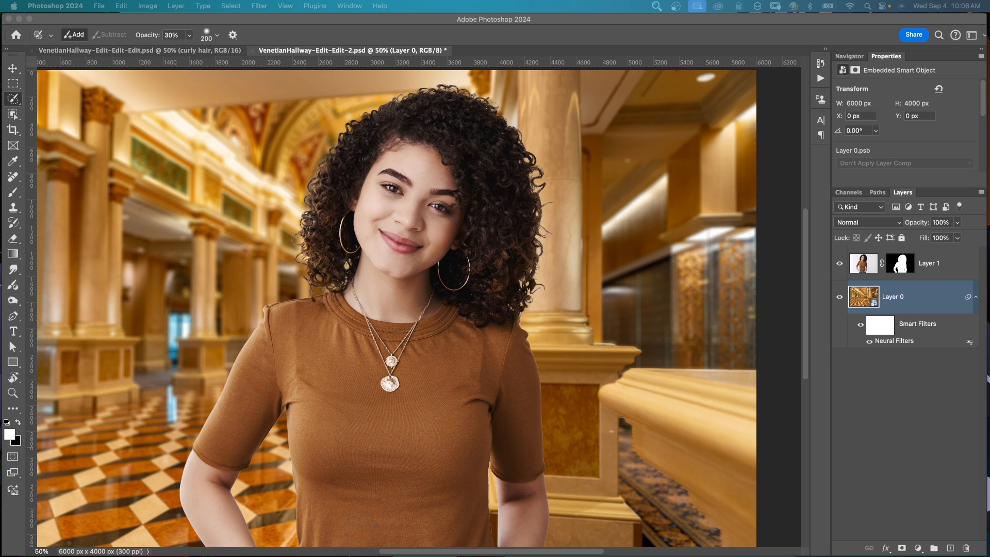
Step: Harmonize the woman using Layer 0 as reference, output as a smart filter
click(930, 264)
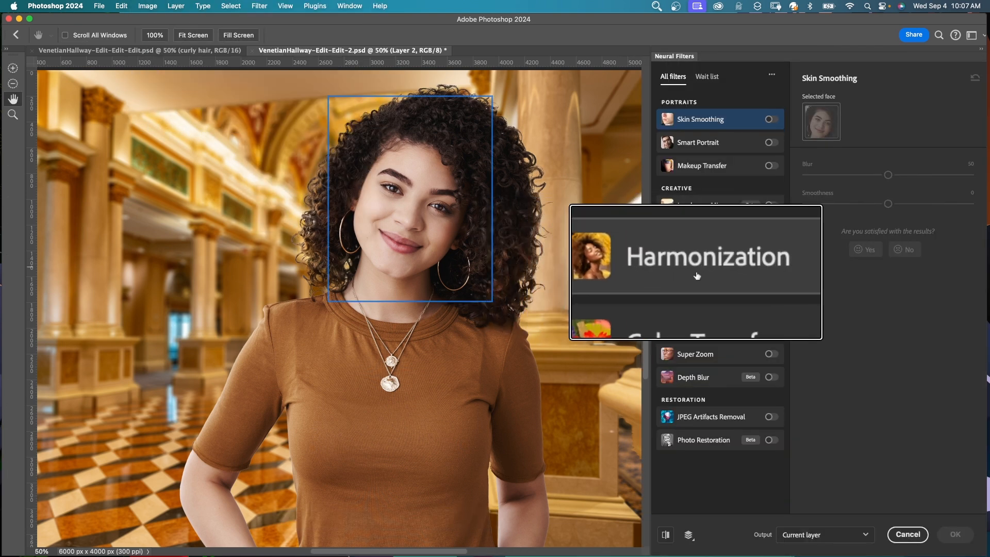
click(697, 257)
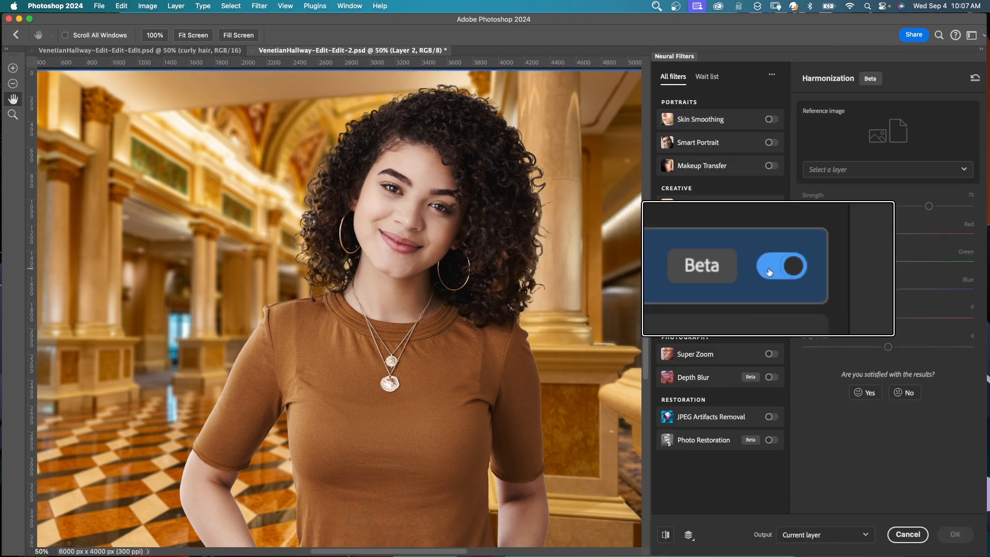
click(888, 169)
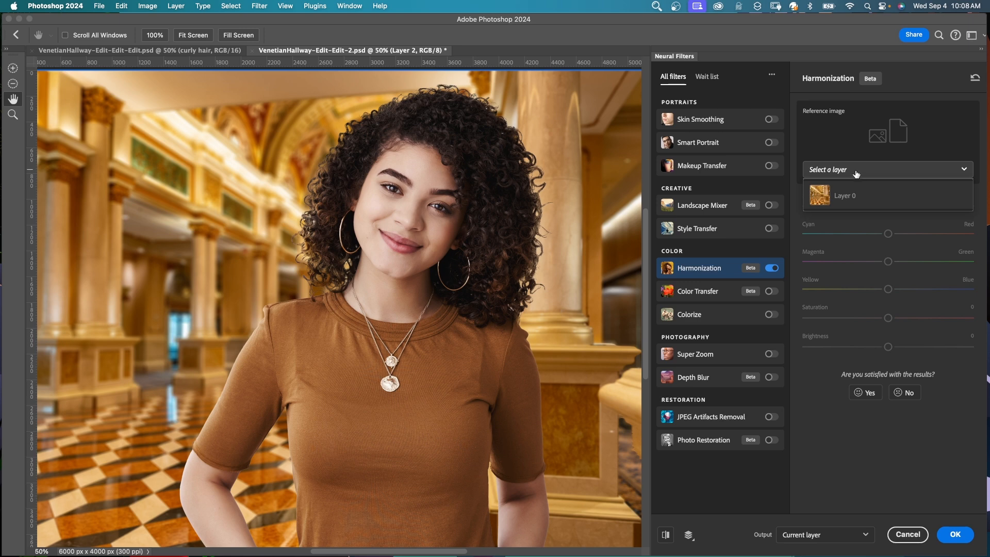
click(846, 195)
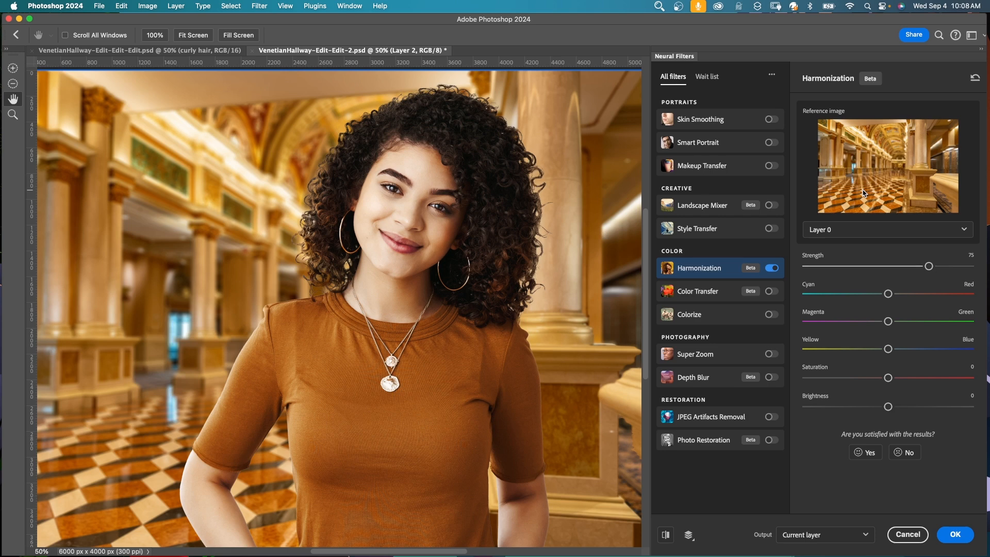
mouse_move(897, 375)
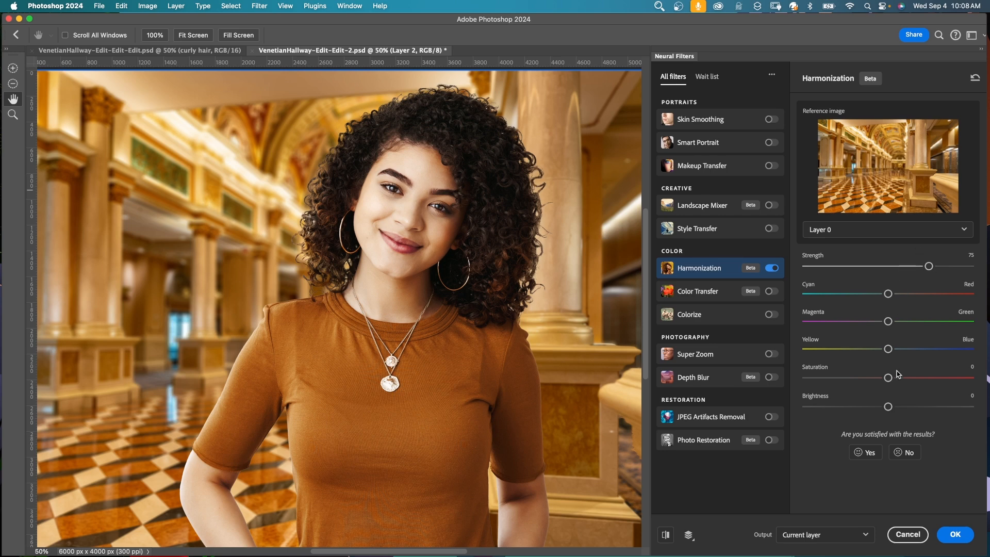
click(825, 534)
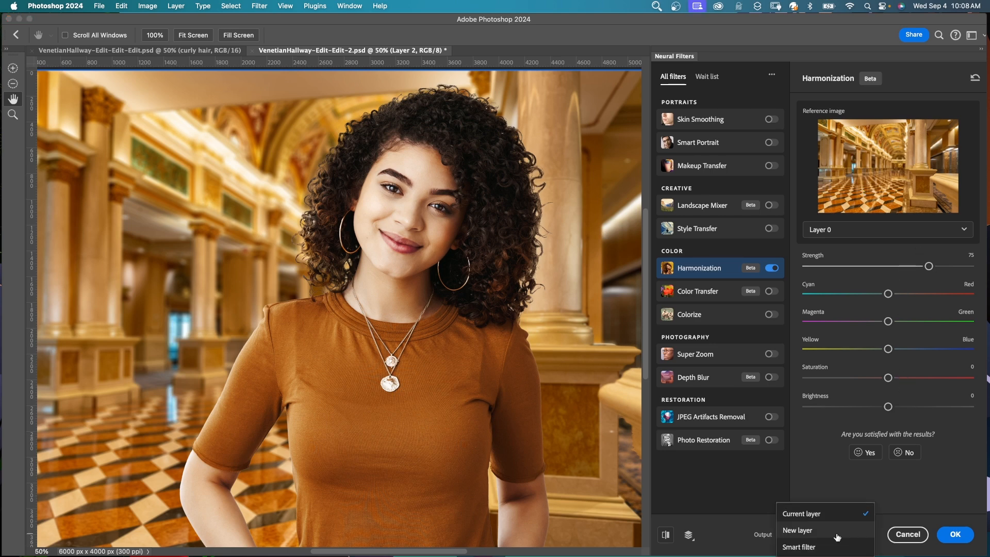
click(800, 547)
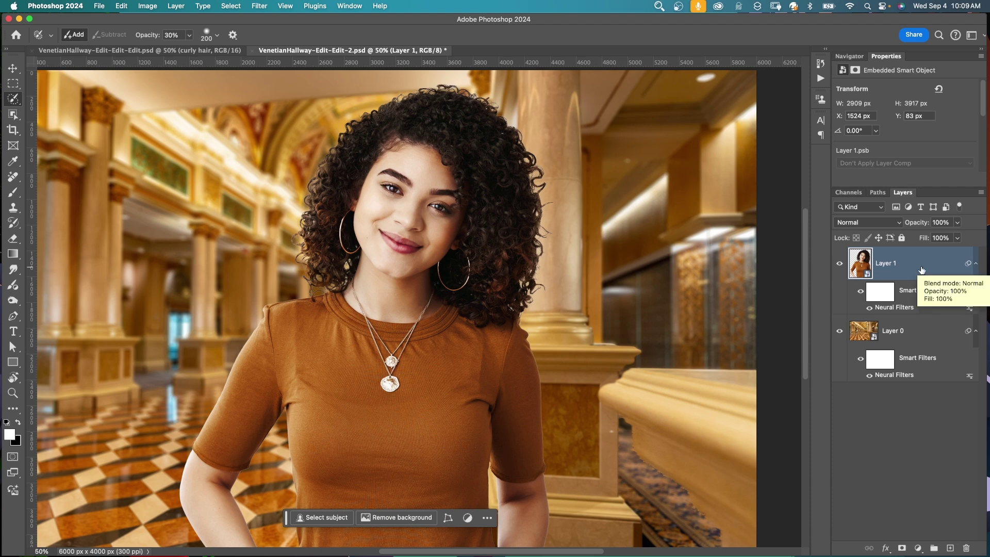
mouse_move(212, 202)
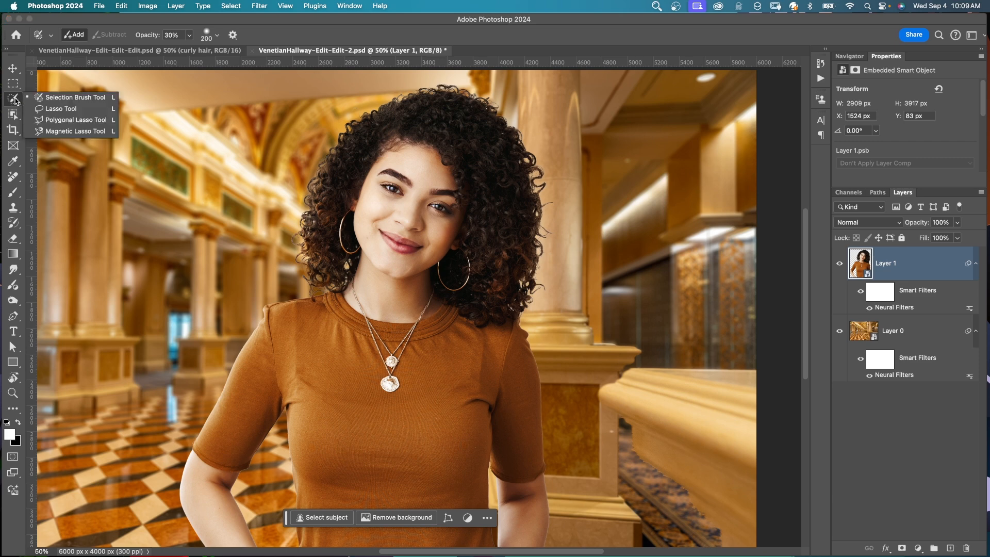
Step: Paint a half-strength selection over the woman's outer hair fringe with the Selection Brush
click(233, 34)
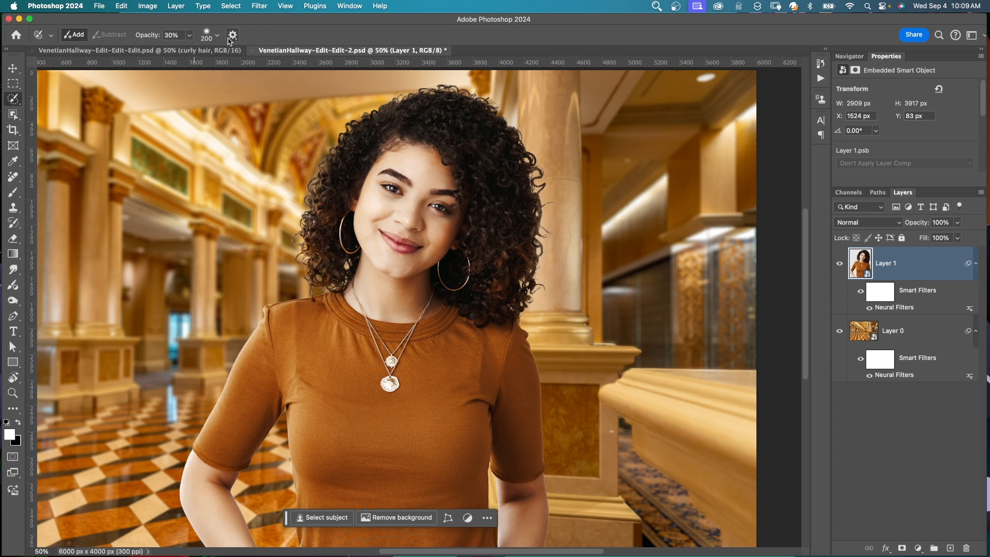
click(205, 36)
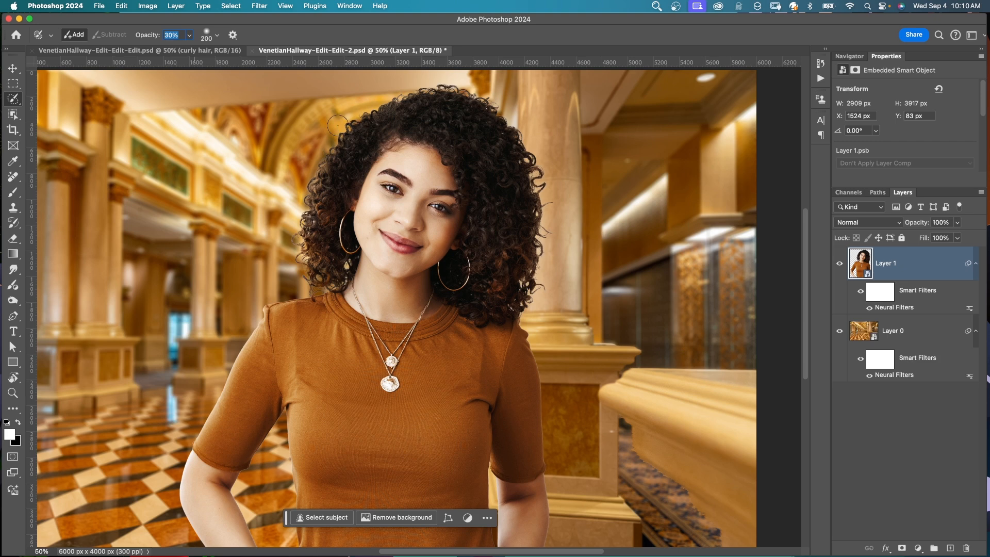
mouse_move(456, 97)
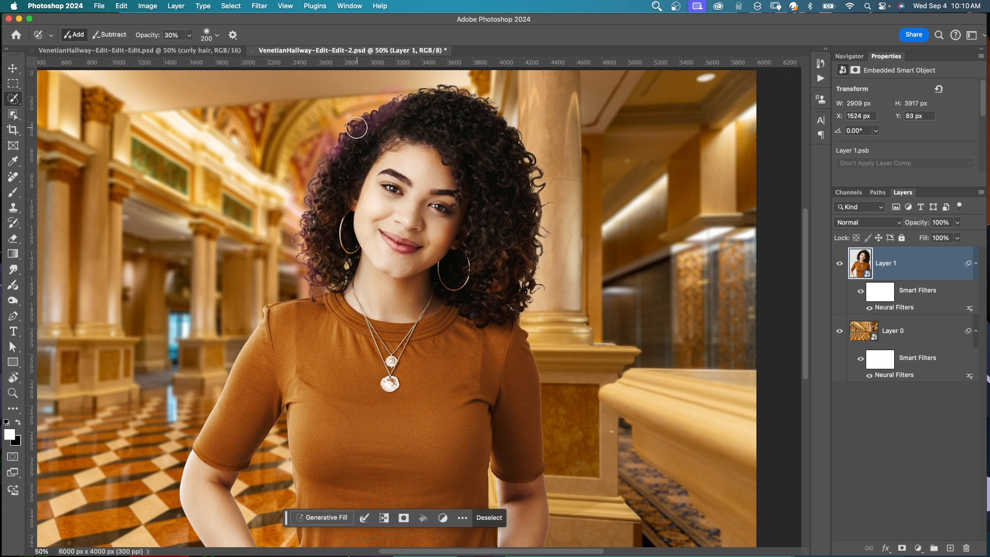
drag(355, 127, 536, 286)
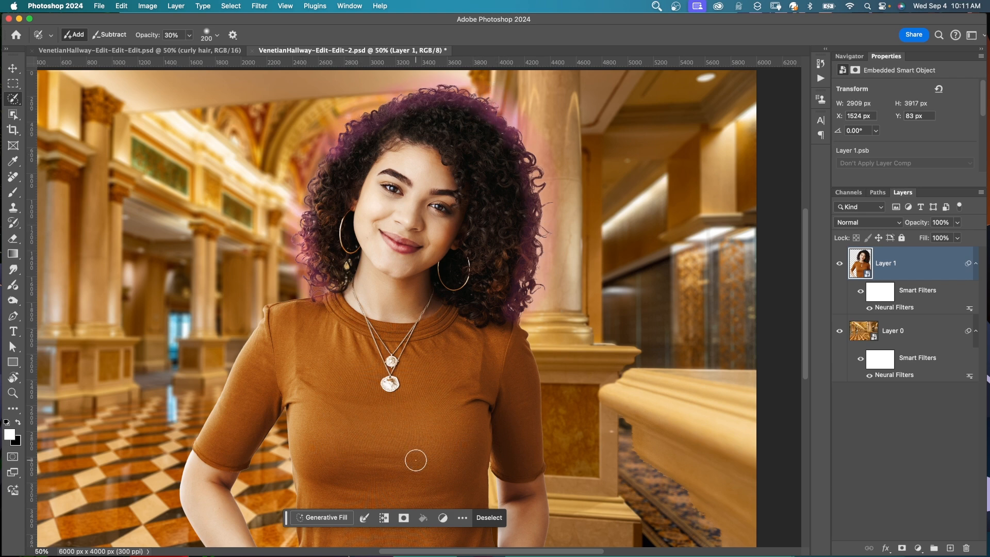
Step: Generative Fill the selected hair fringe with the prompt 'curly hair'
click(325, 517)
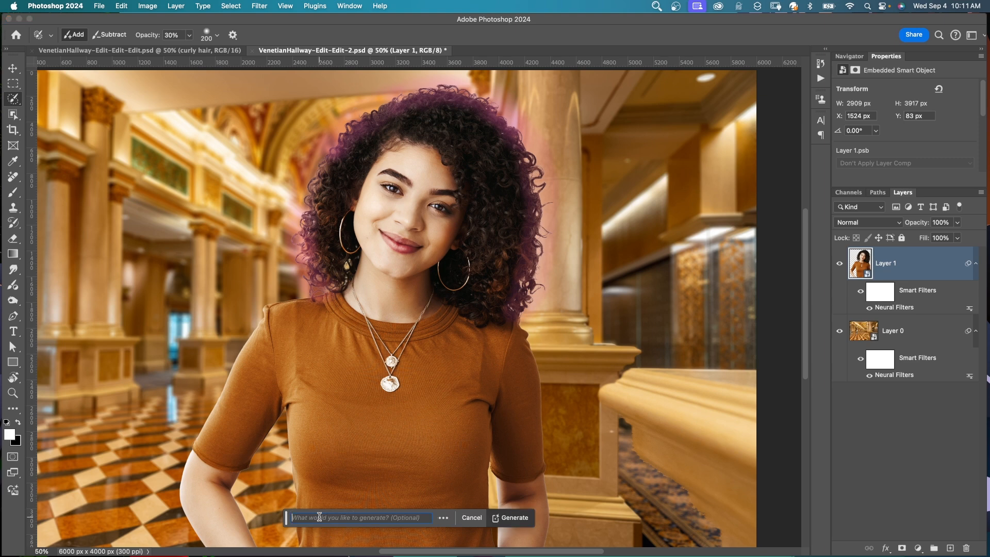
text(curly h)
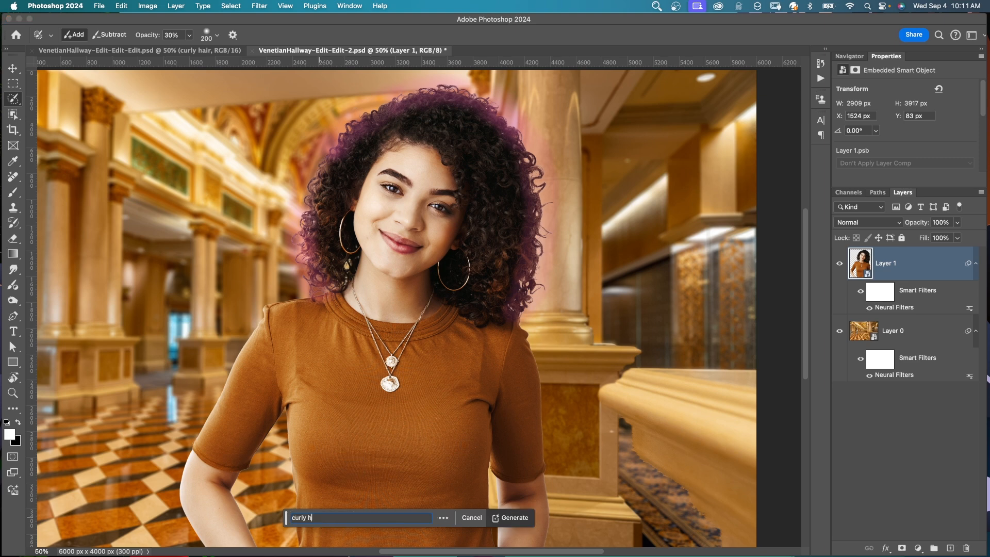
click(515, 518)
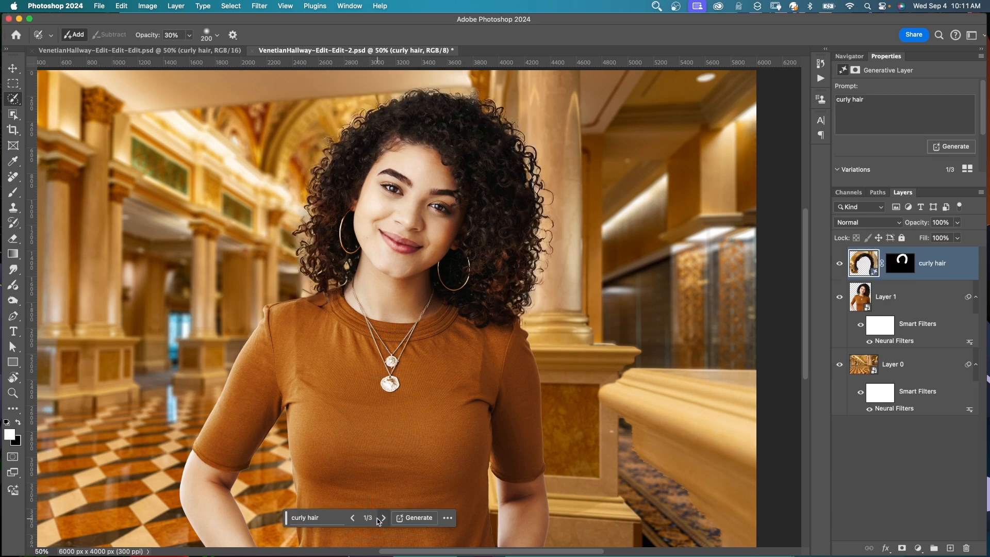
Step: Browse the curly hair variations and generate more to compare
click(382, 518)
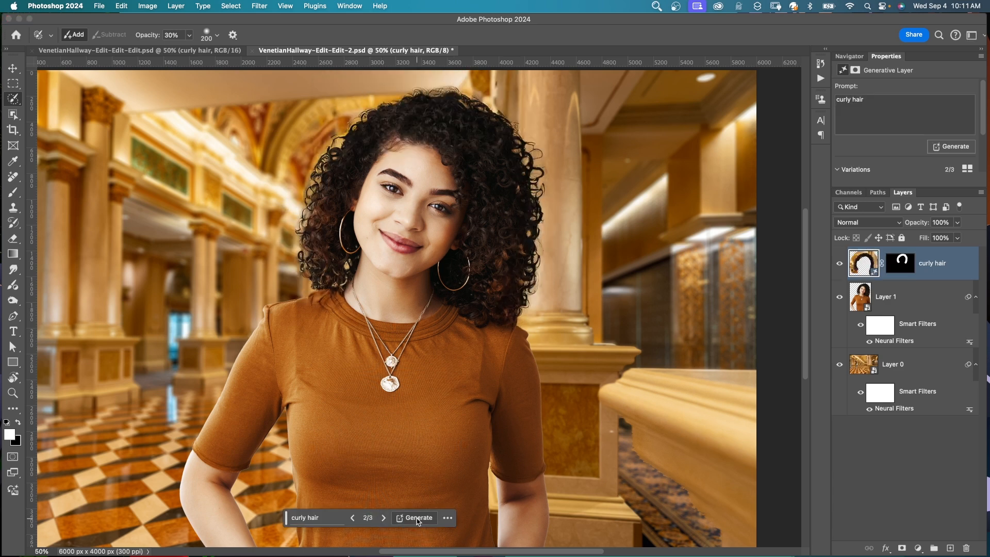
click(416, 518)
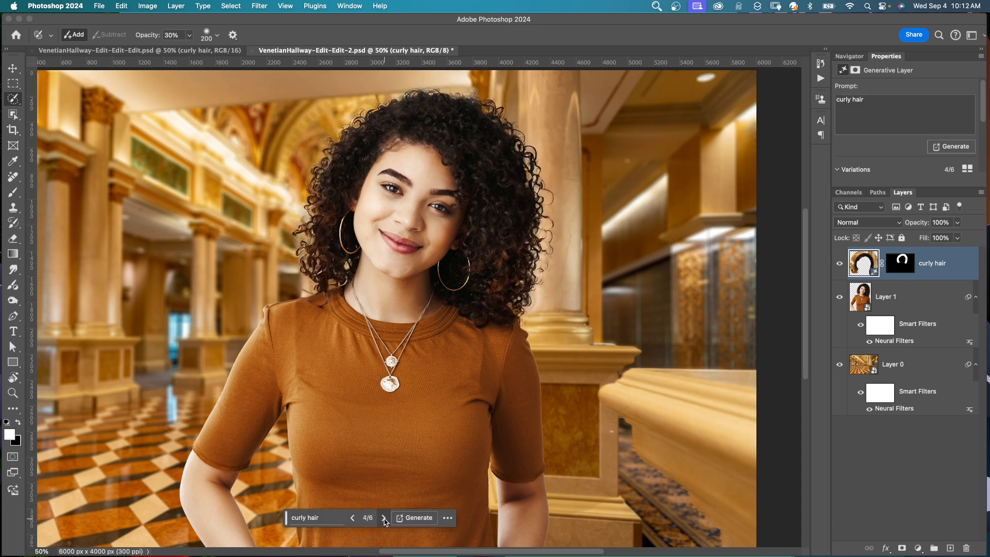
click(383, 518)
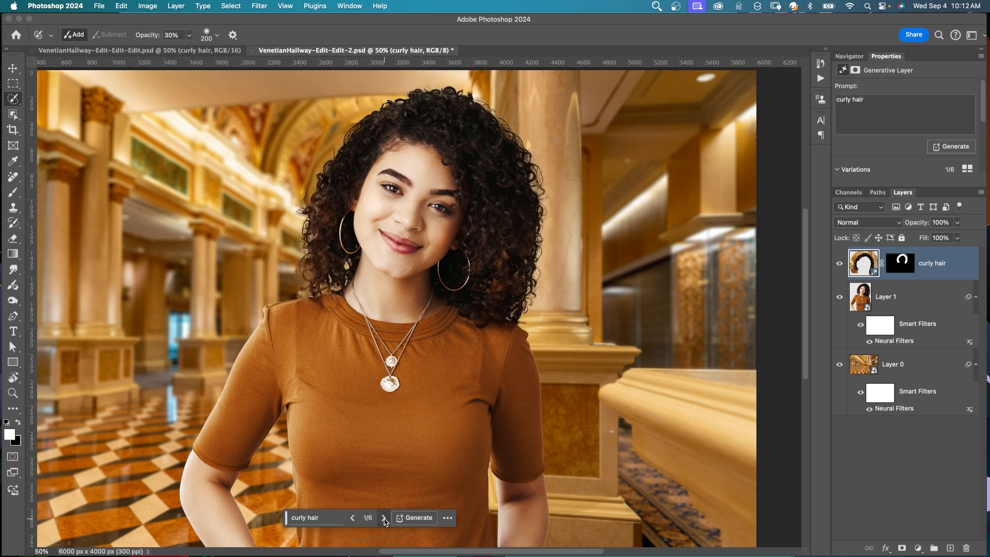